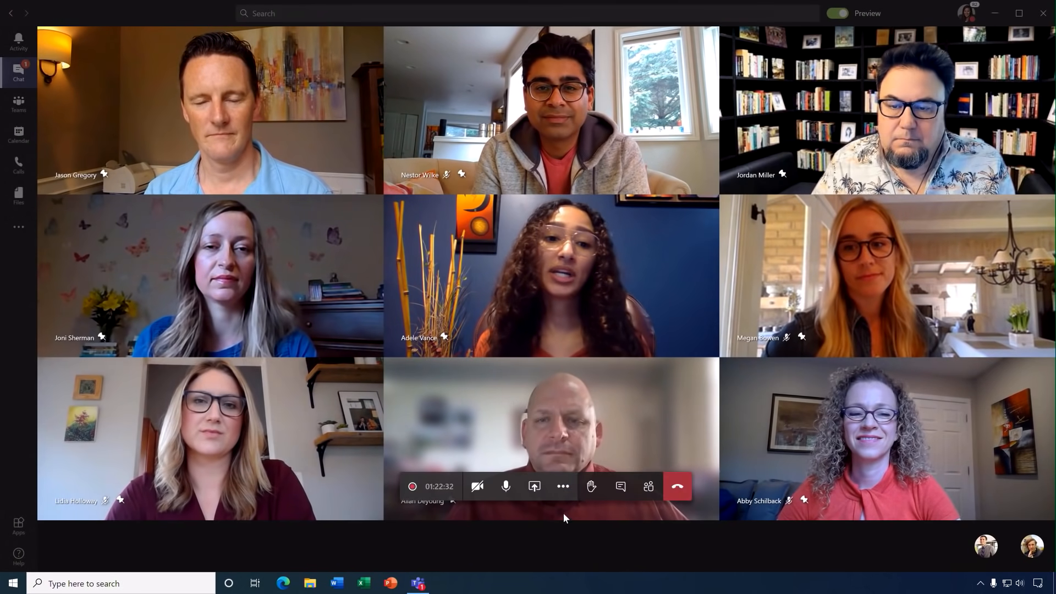
Raise and lower a hand, then open the People pane showing two raised hands
left_click(591, 487)
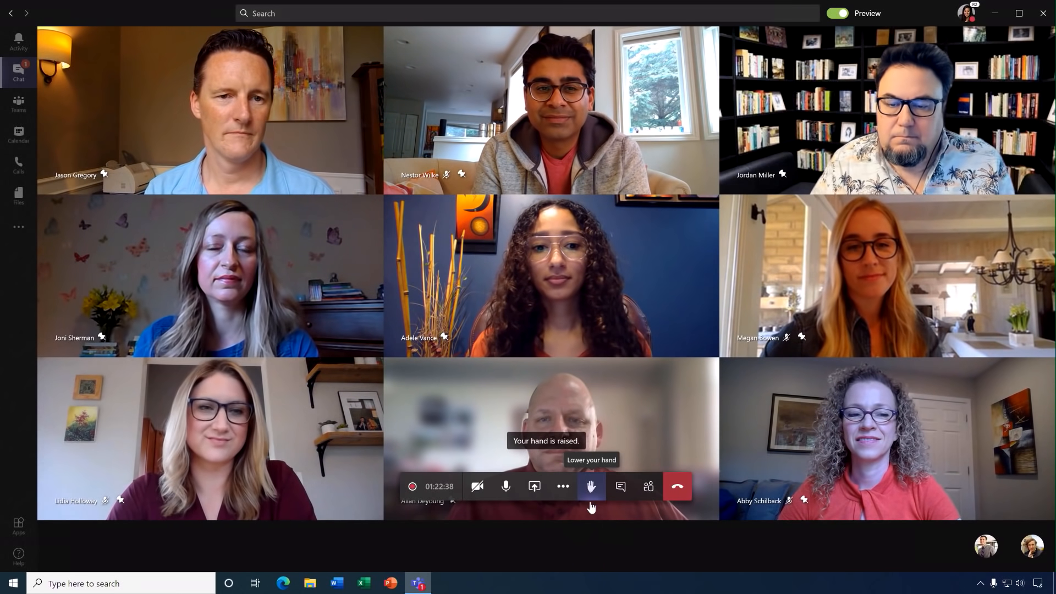
left_click(591, 486)
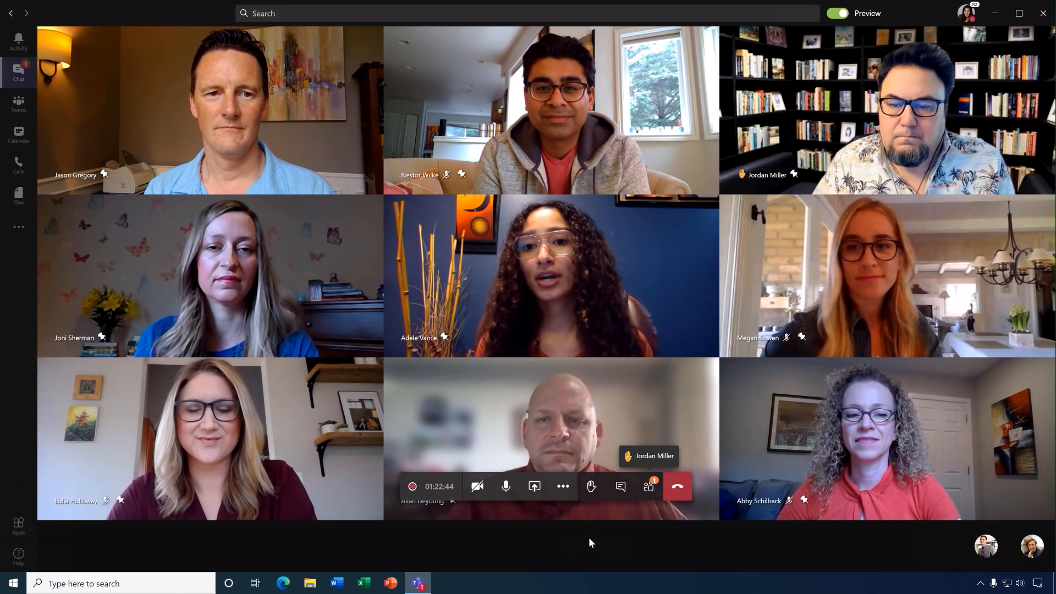
left_click(648, 486)
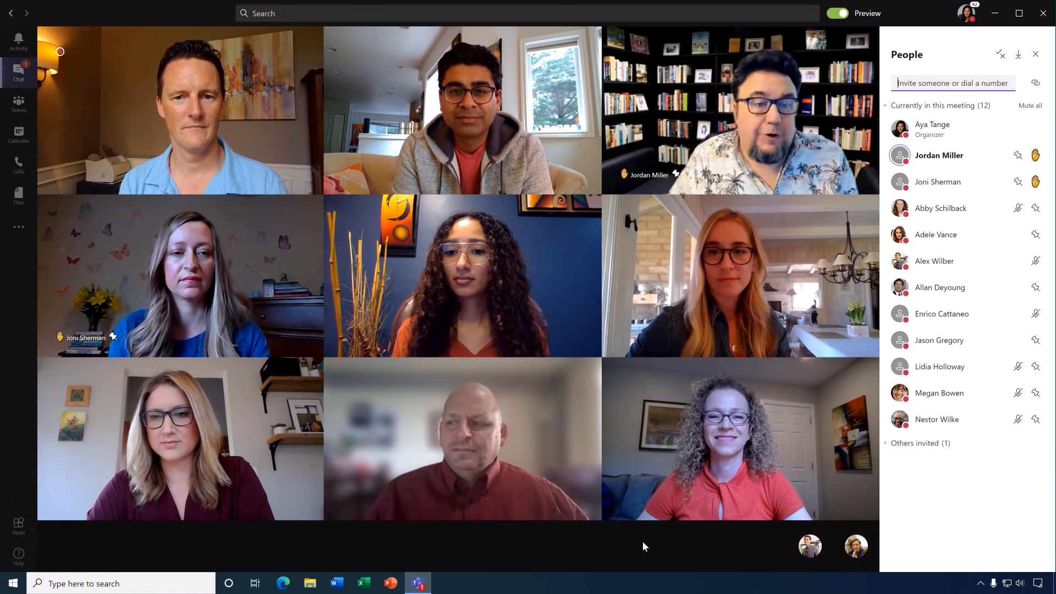
Join the Remote Workshop meeting from the Calendar to reach its pre-join screen
left_click(18, 133)
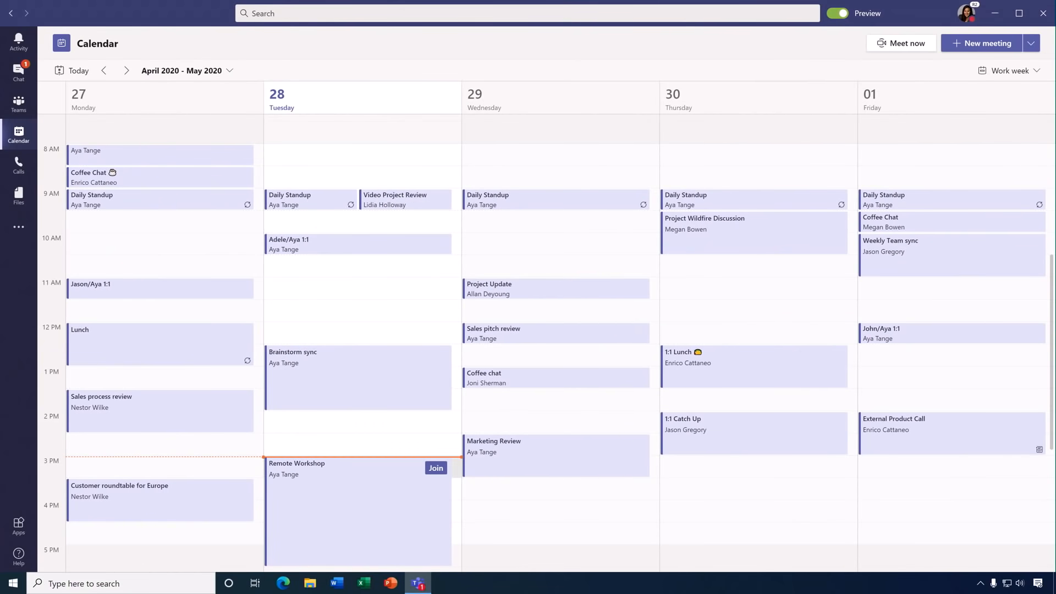
left_click(436, 467)
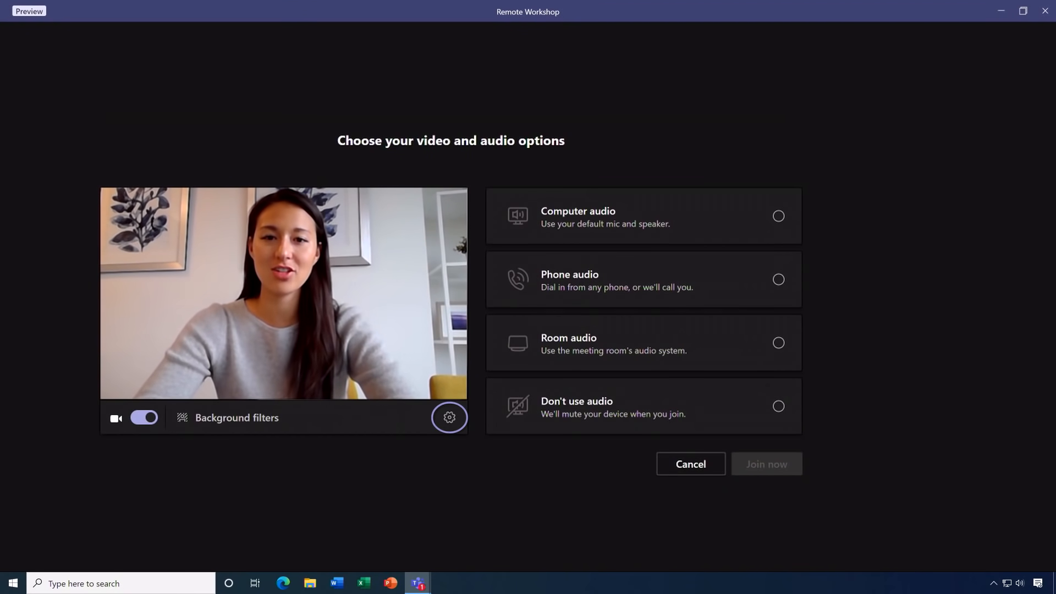
mouse_move(174, 461)
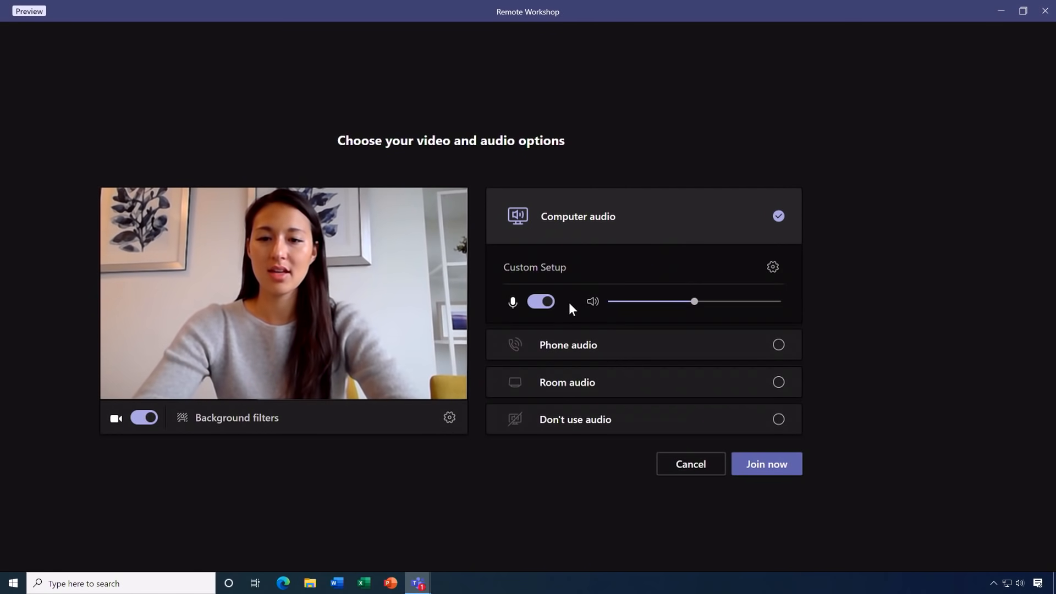
mouse_move(232, 417)
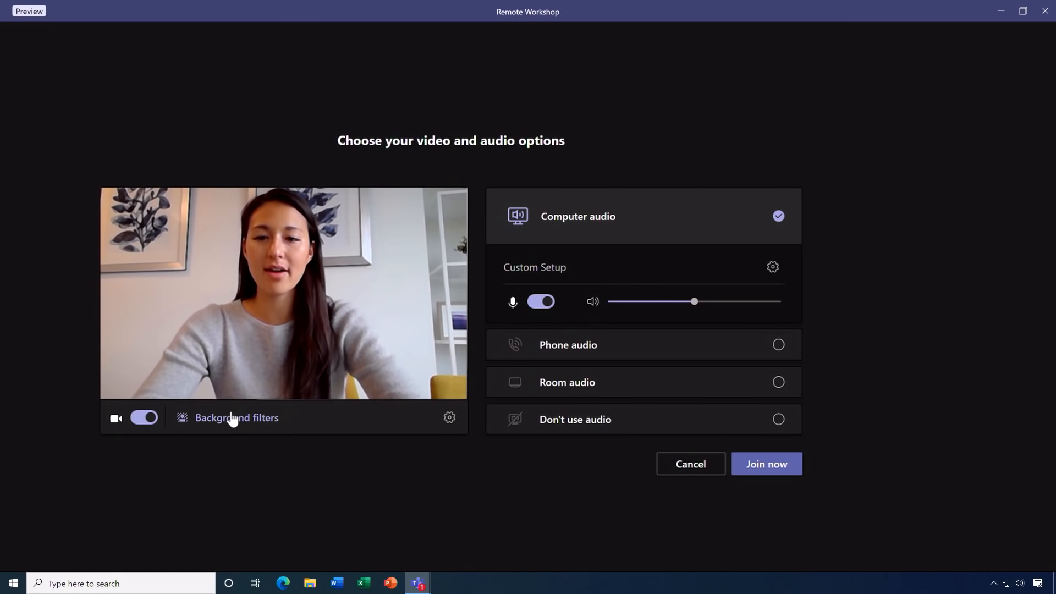
Try the Blur background filter, pick a room image, and join the Remote Workshop meeting
left_click(237, 418)
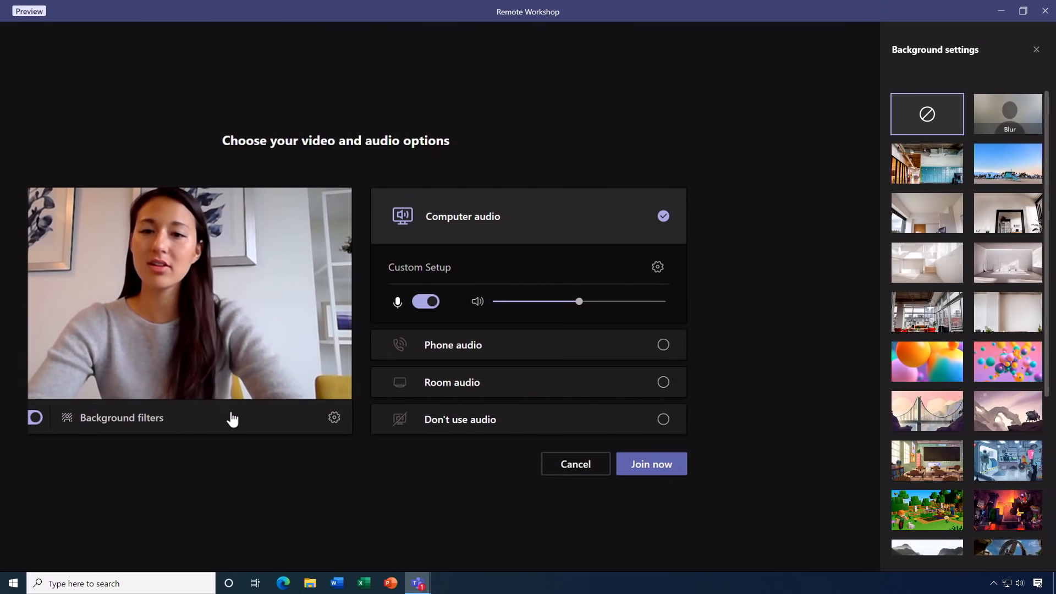
mouse_move(927, 163)
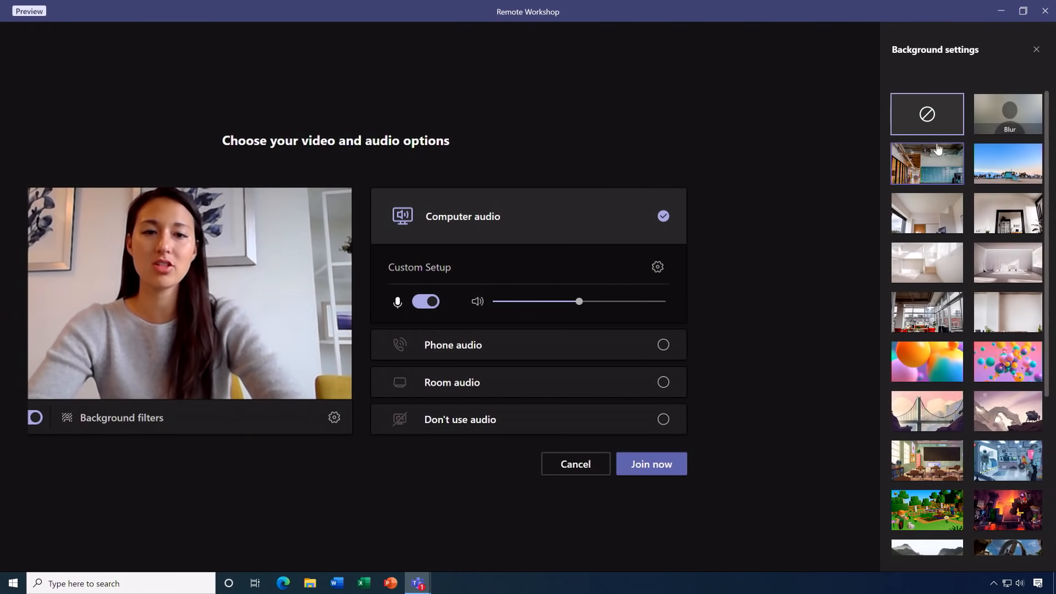
left_click(1008, 114)
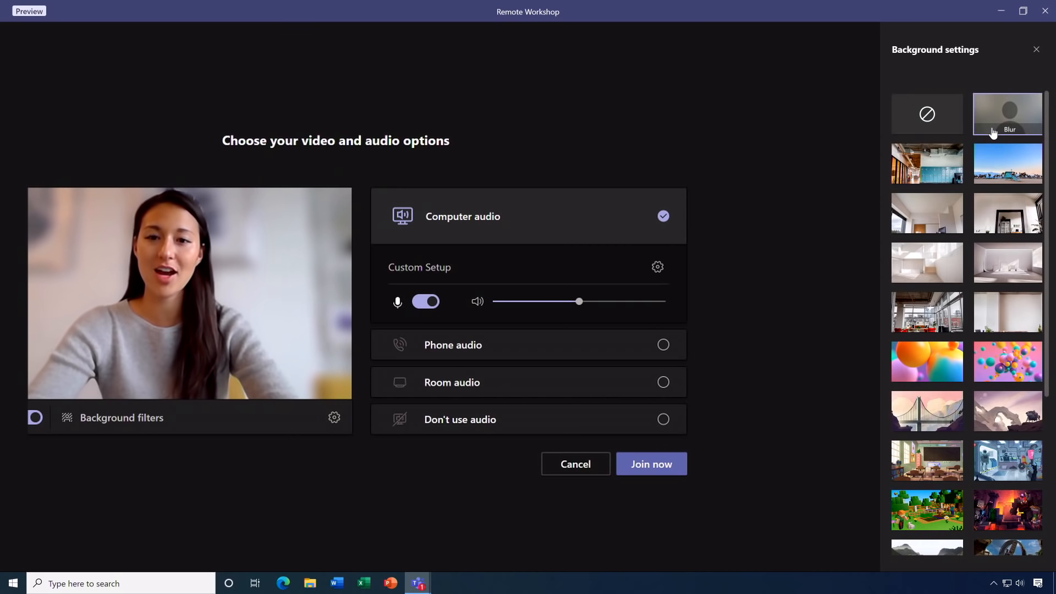
mouse_move(994, 201)
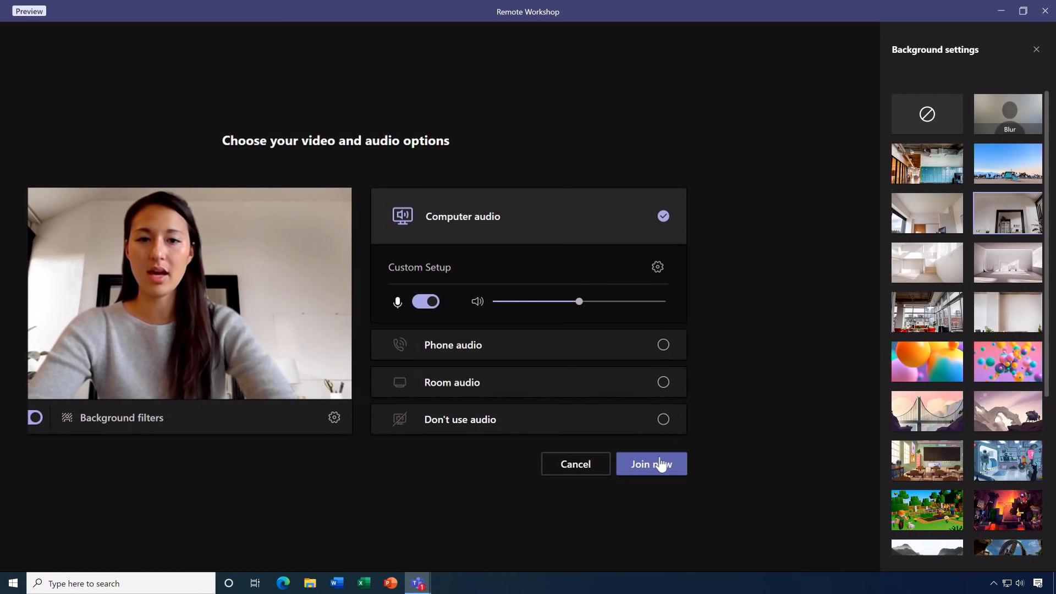
left_click(650, 464)
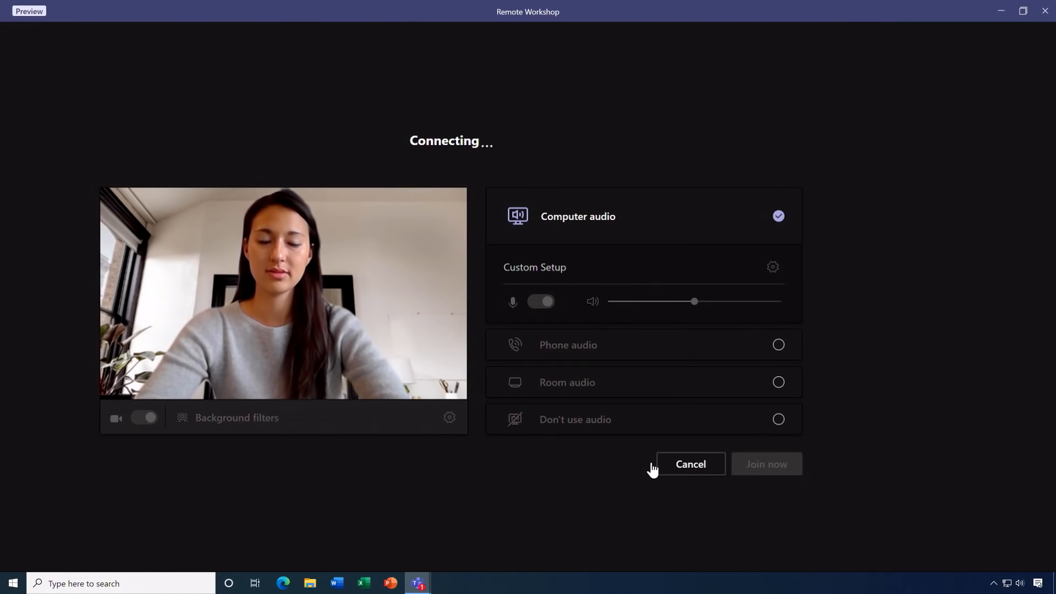
left_click(765, 463)
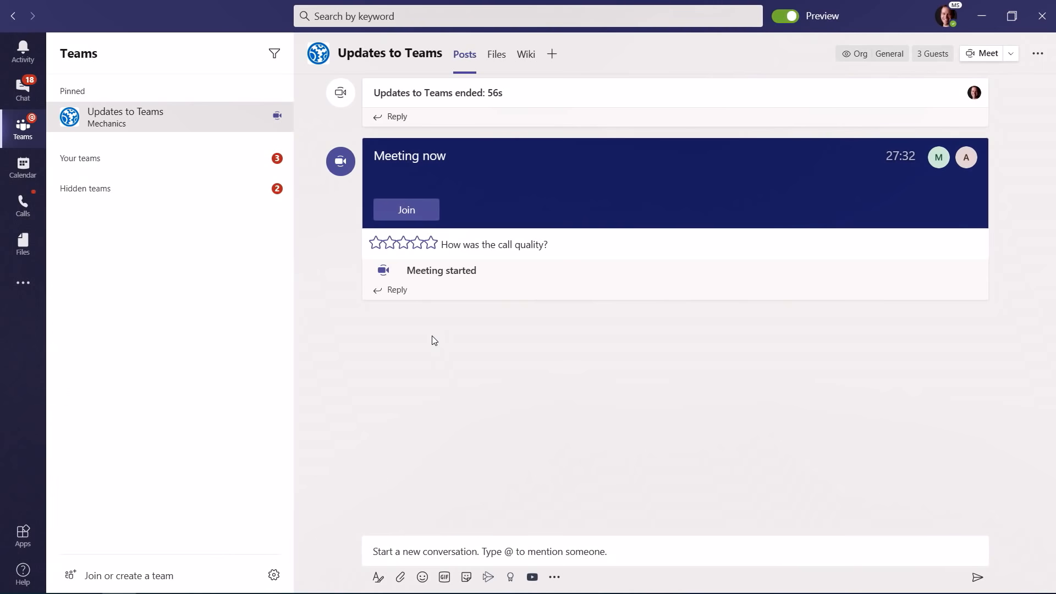
Join the Updates to Teams channel's Meeting now and list its presenters and attendees
left_click(432, 243)
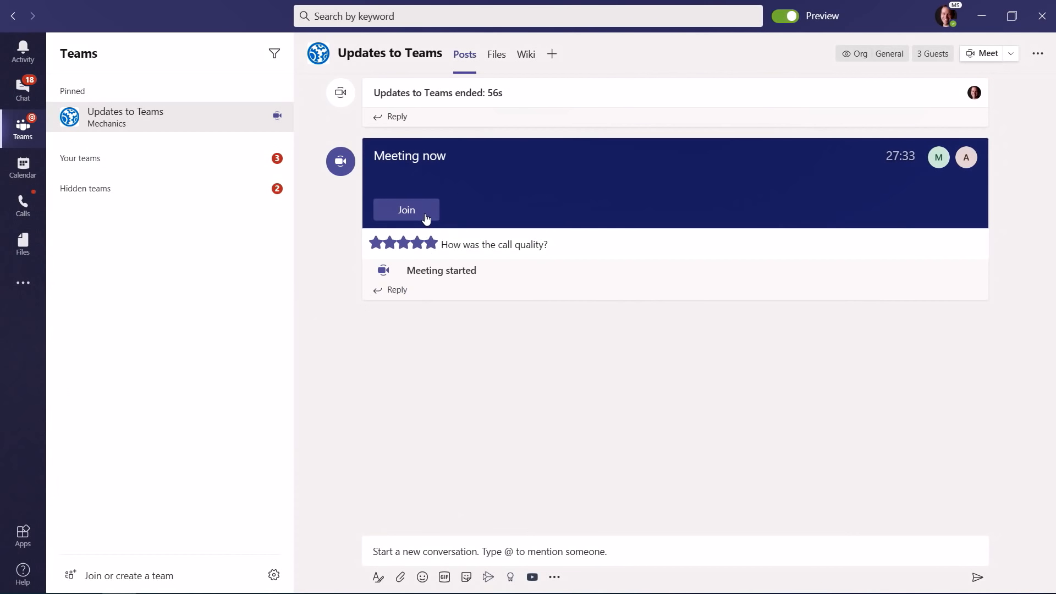
left_click(406, 210)
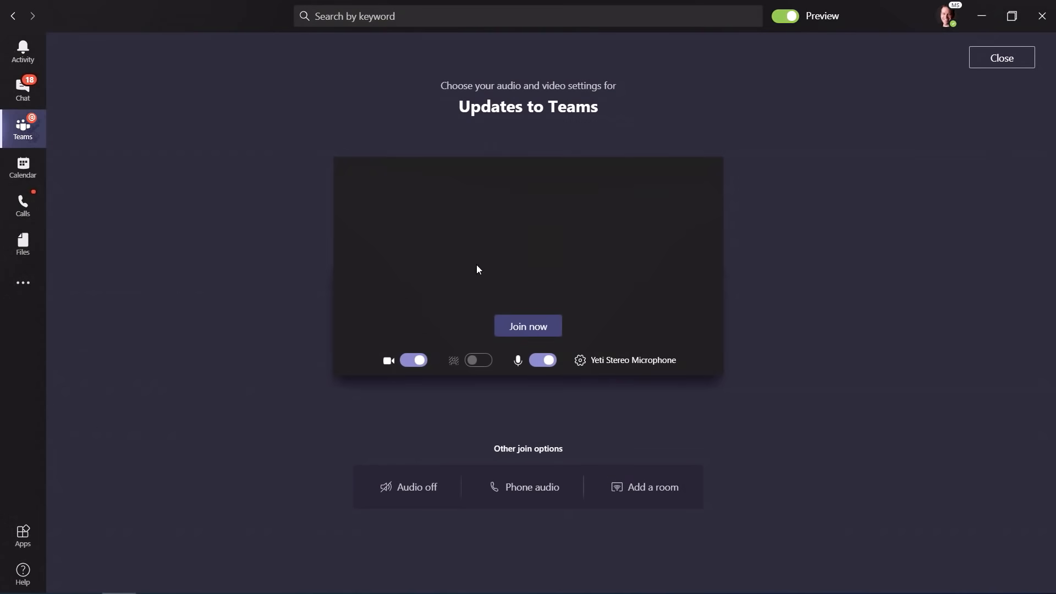
mouse_move(528, 326)
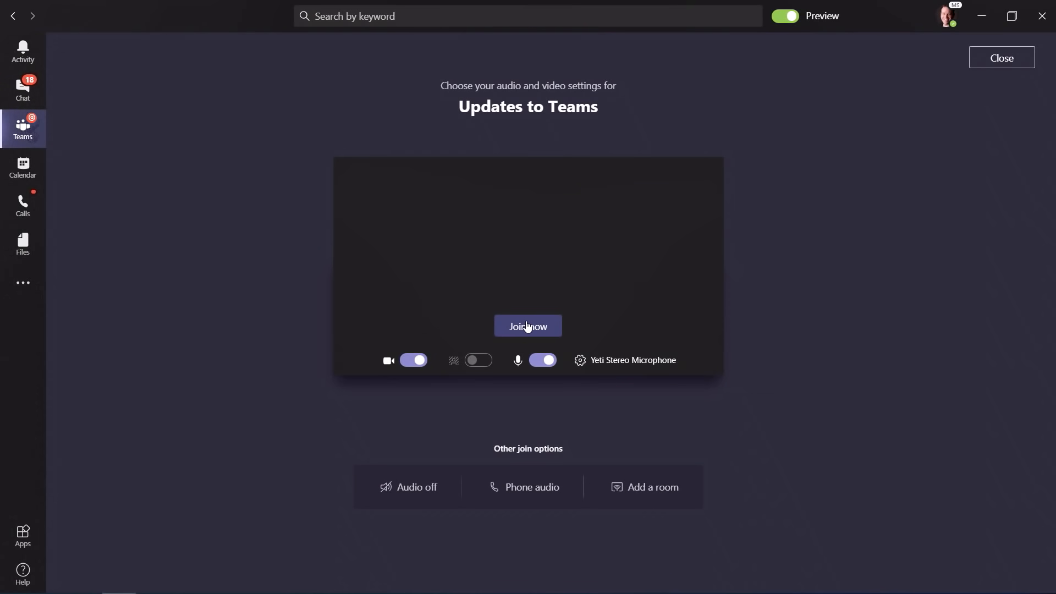
left_click(527, 326)
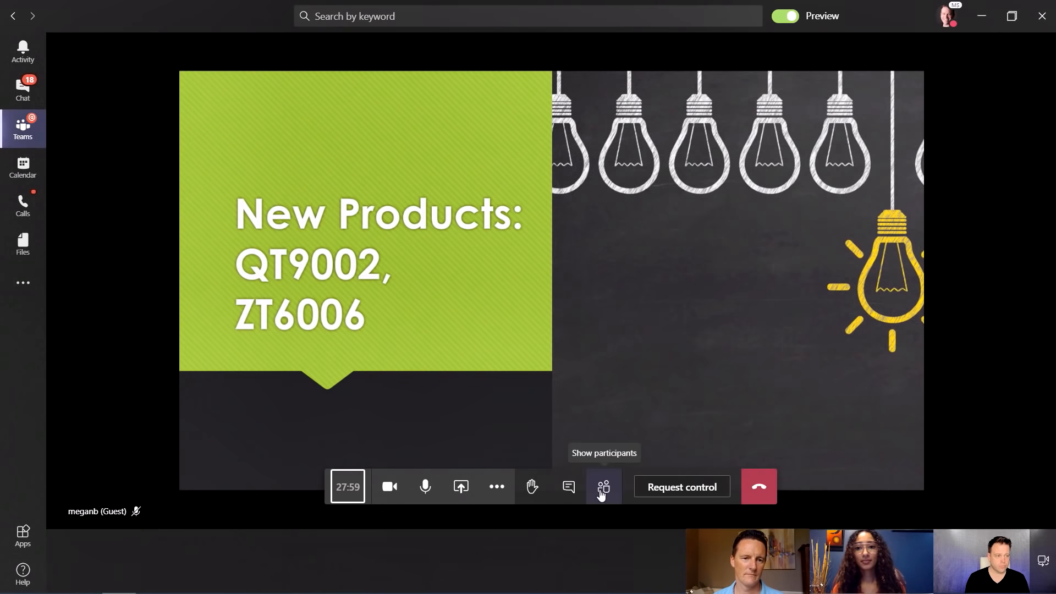
left_click(602, 486)
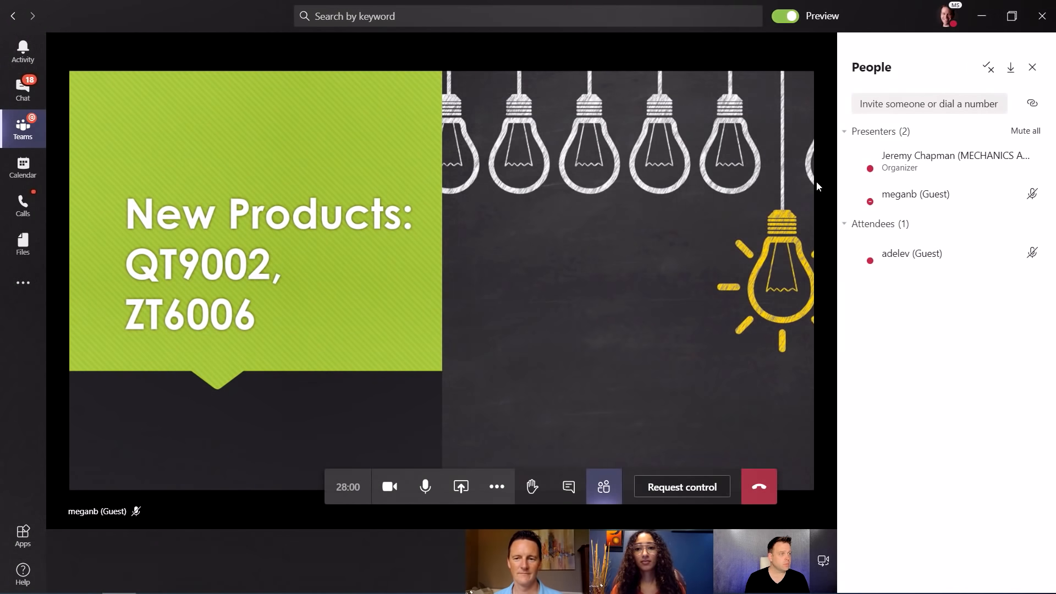
mouse_move(988, 67)
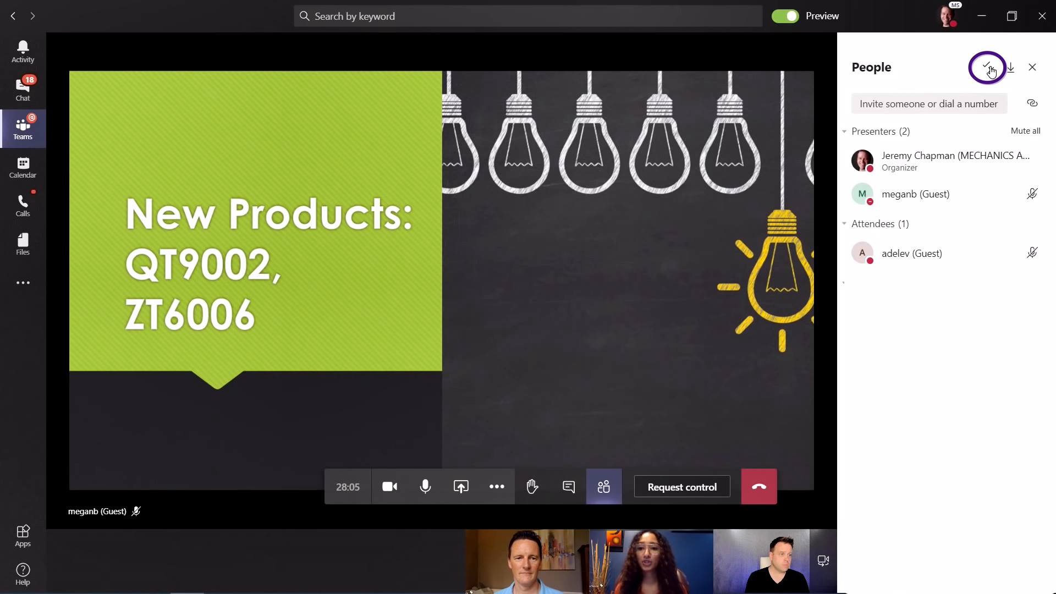
Set 'Who can present?' to Only me in Meeting options and save
left_click(988, 67)
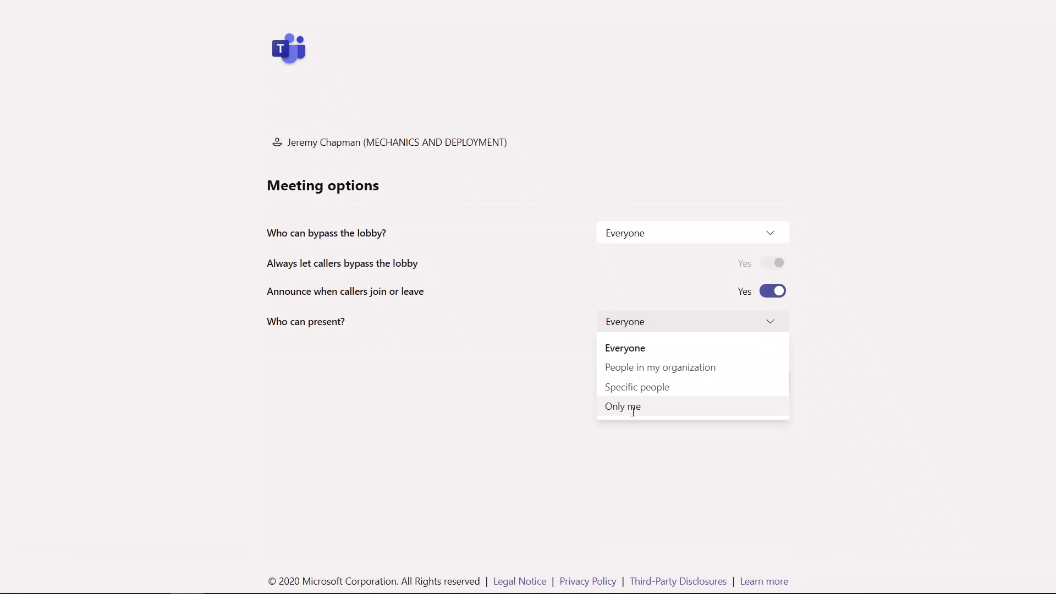
left_click(622, 405)
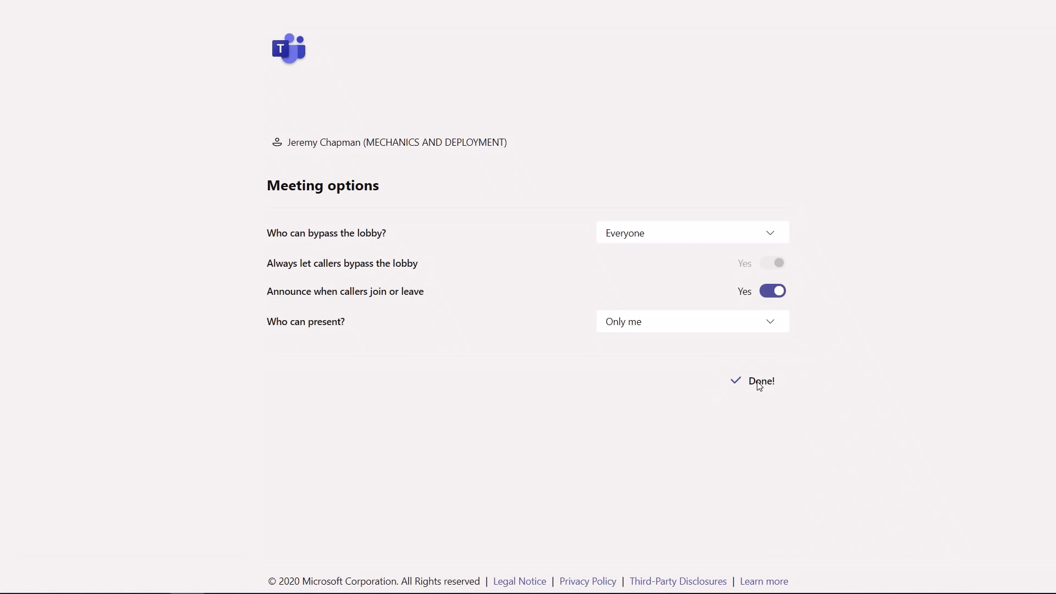
mouse_move(758, 399)
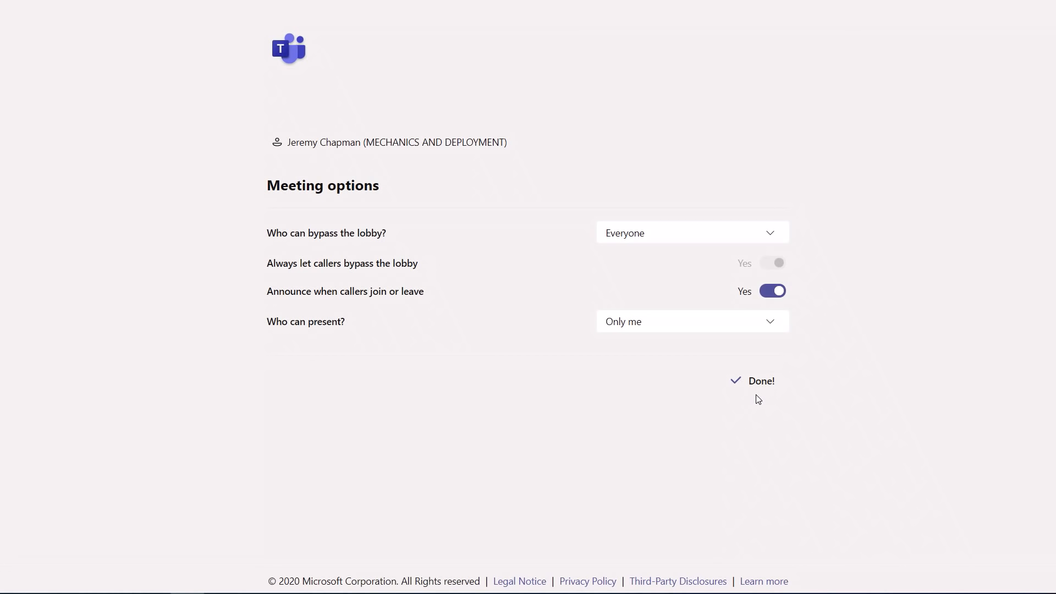
left_click(760, 380)
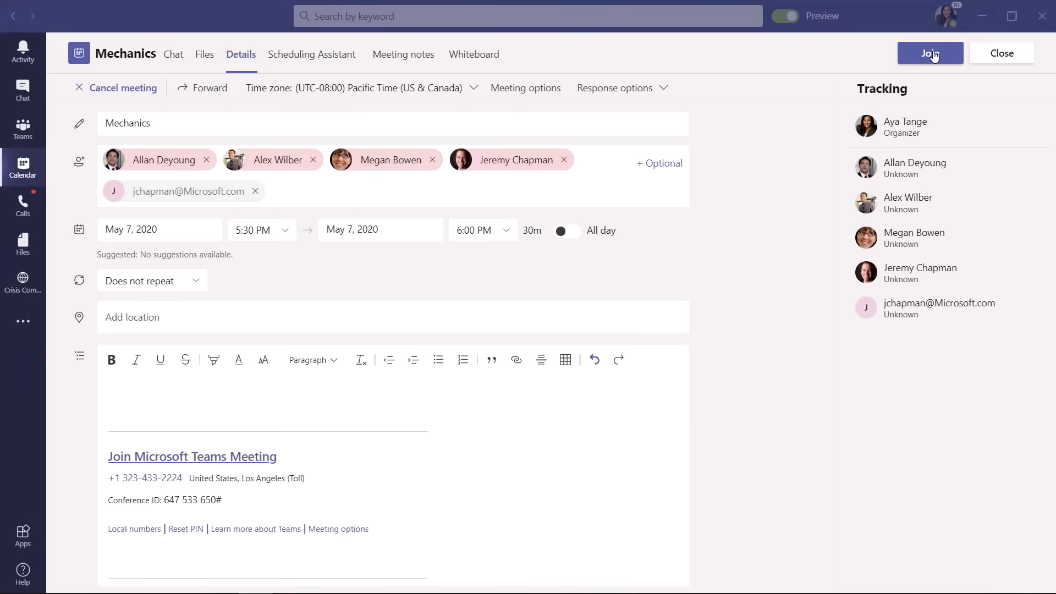
Join the Mechanics meeting with Don't use audio selected on the pre-join screen
left_click(930, 54)
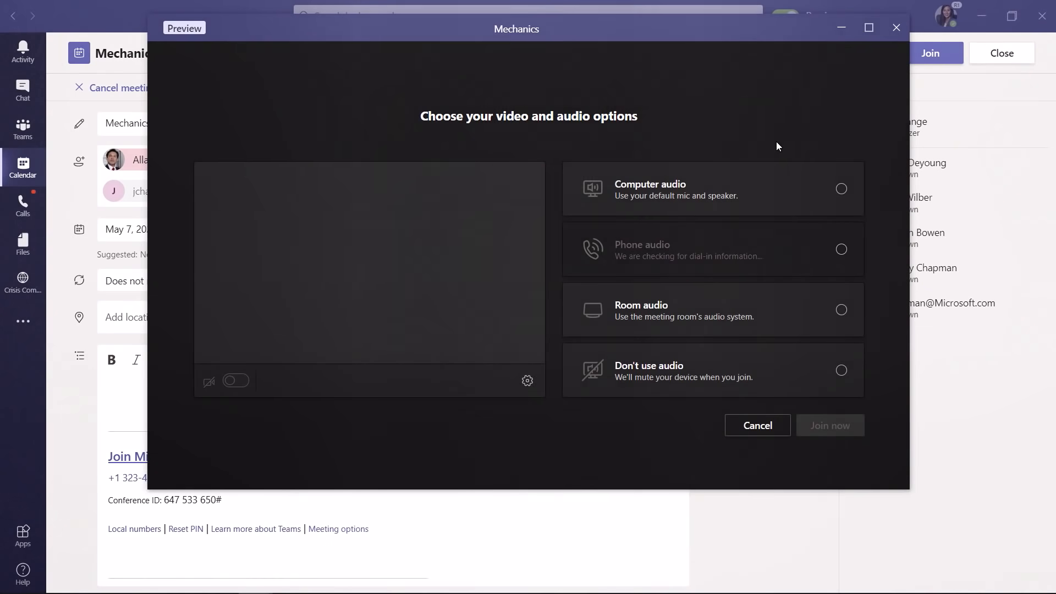
left_click(236, 381)
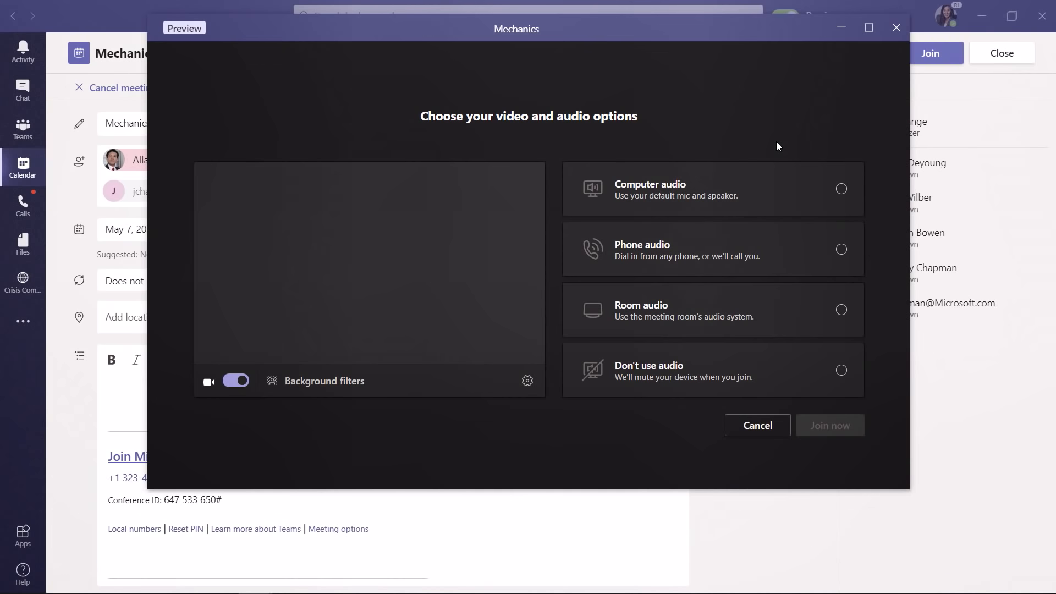
left_click(841, 370)
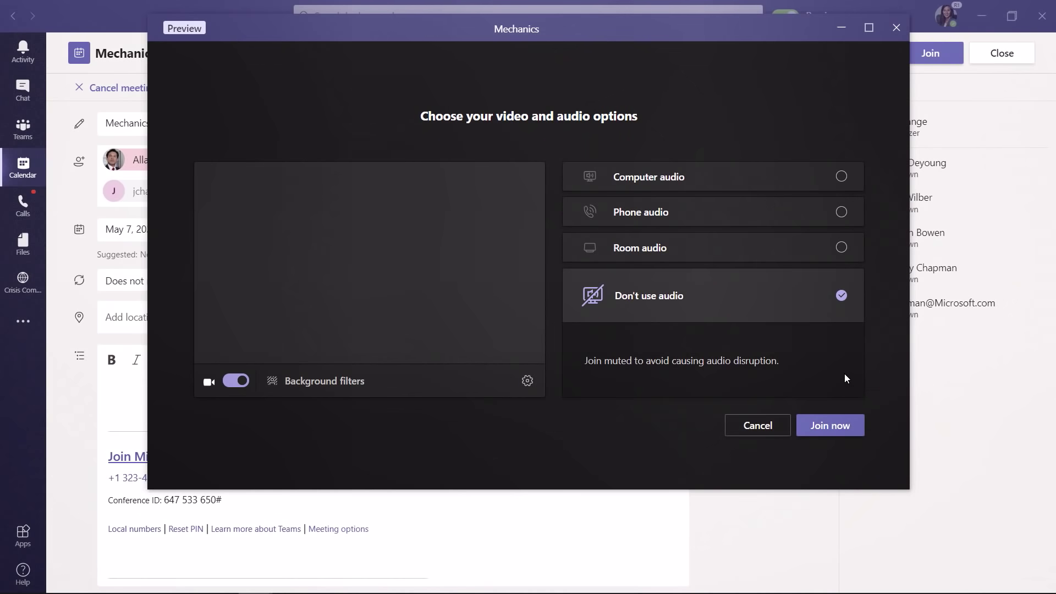
mouse_move(830, 425)
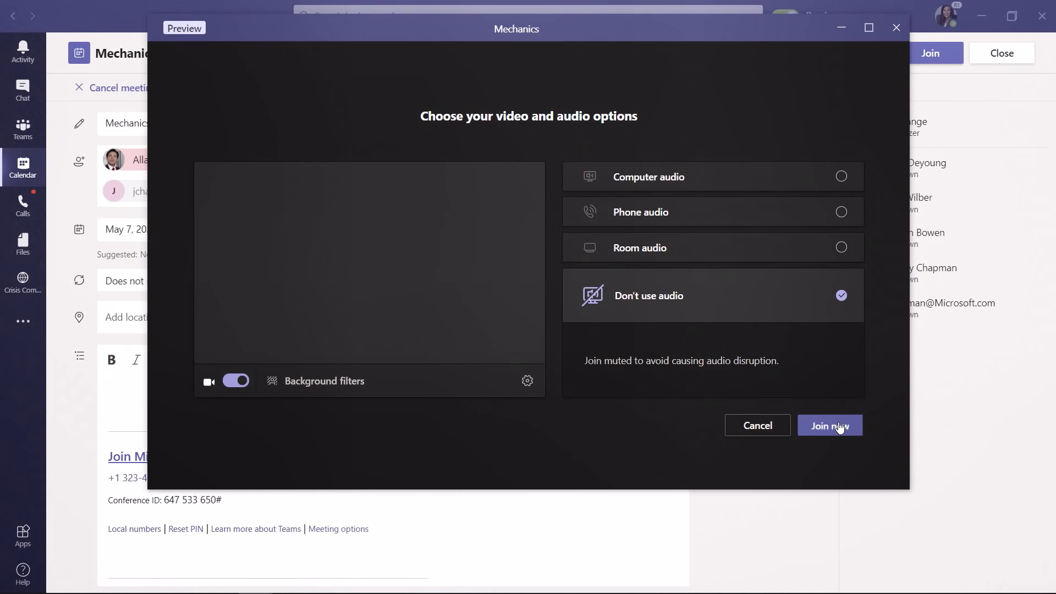
left_click(829, 425)
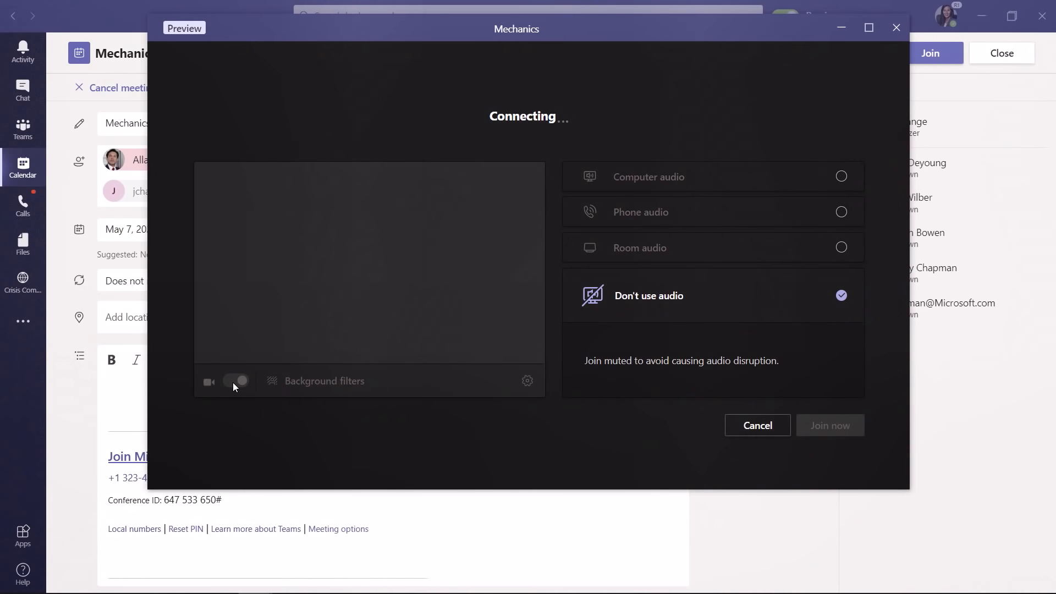
left_click(828, 425)
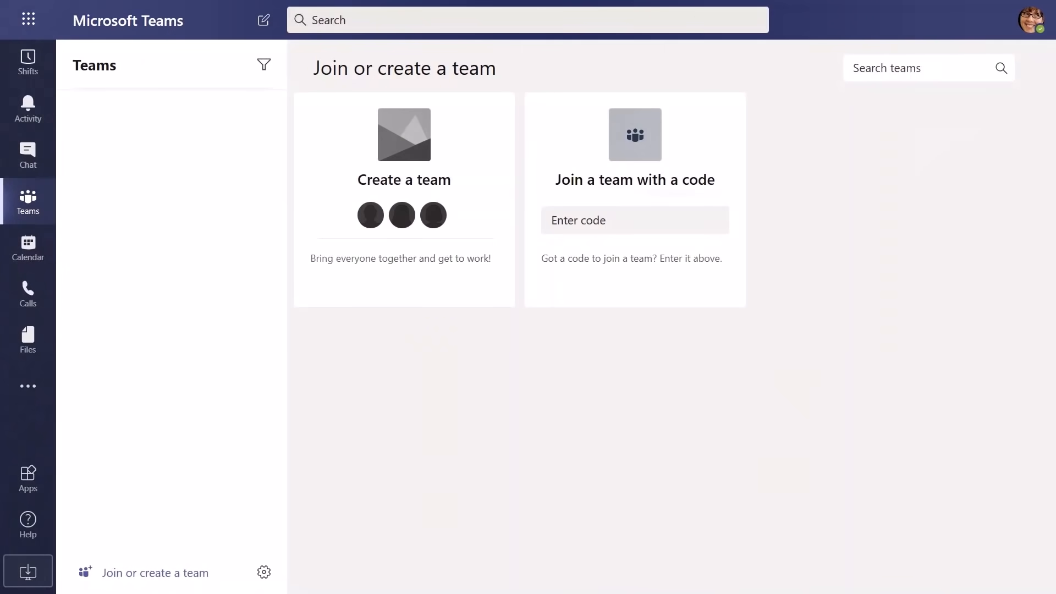
mouse_move(403, 198)
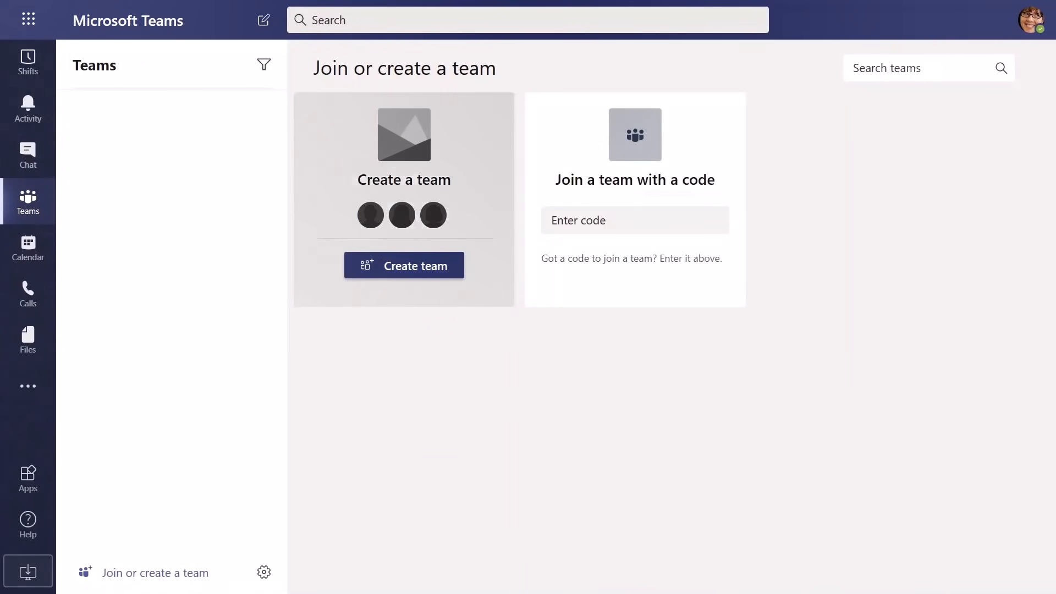
Create private team 'Contoso Showcase Event' described 'This team is for planning Contoso Showcase Event'
left_click(403, 265)
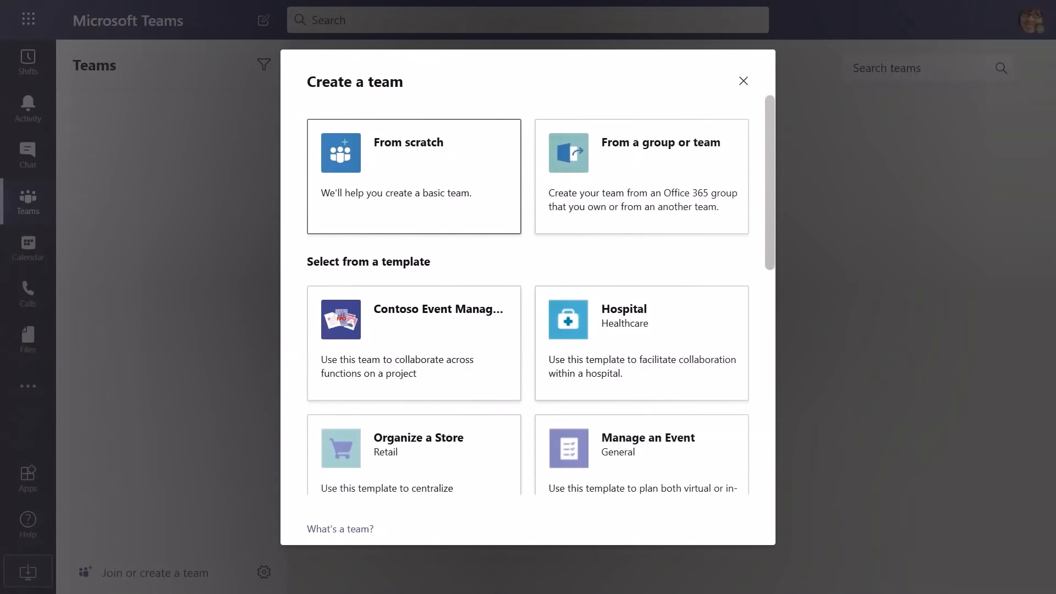
scroll("down", 3)
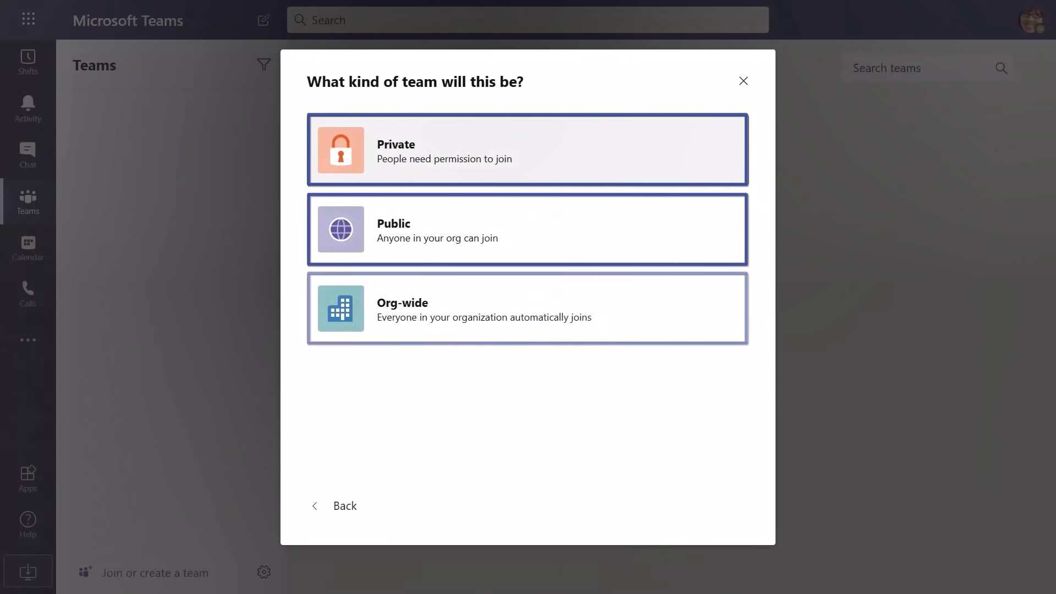
left_click(526, 149)
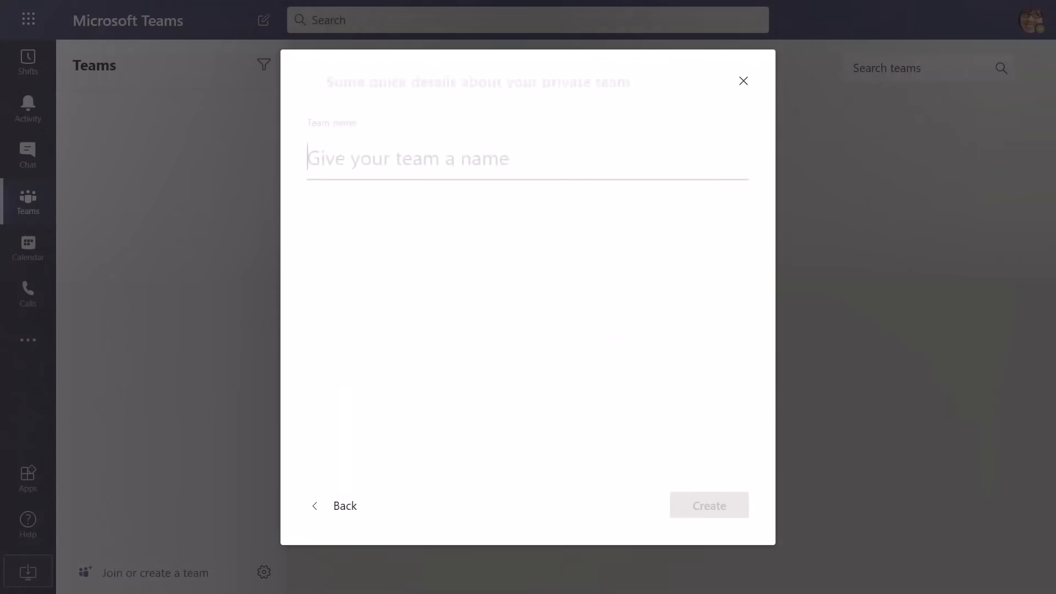
type("Contoso Showcase Event")
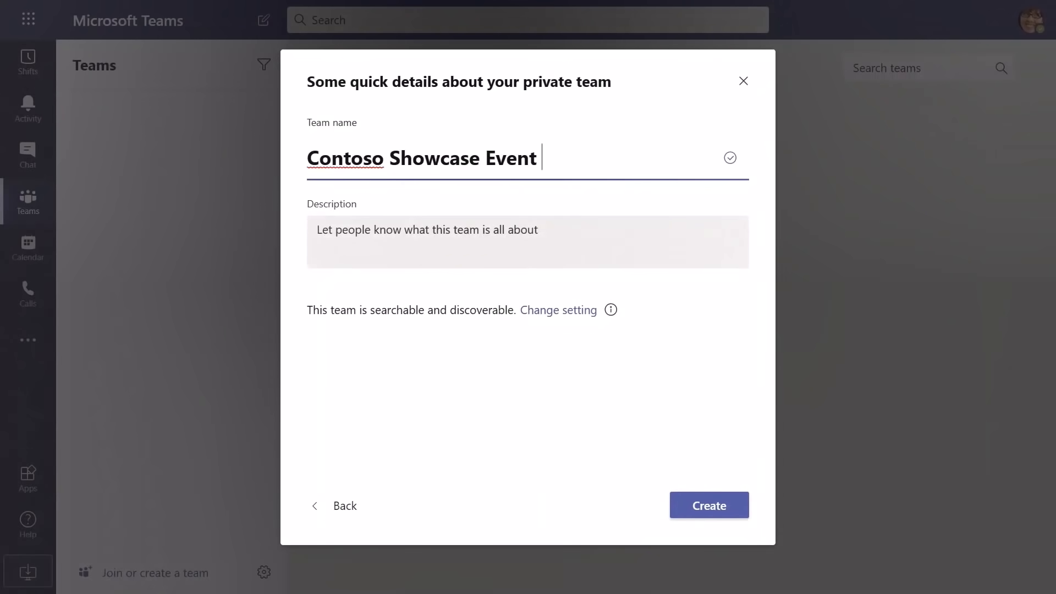
type("This team")
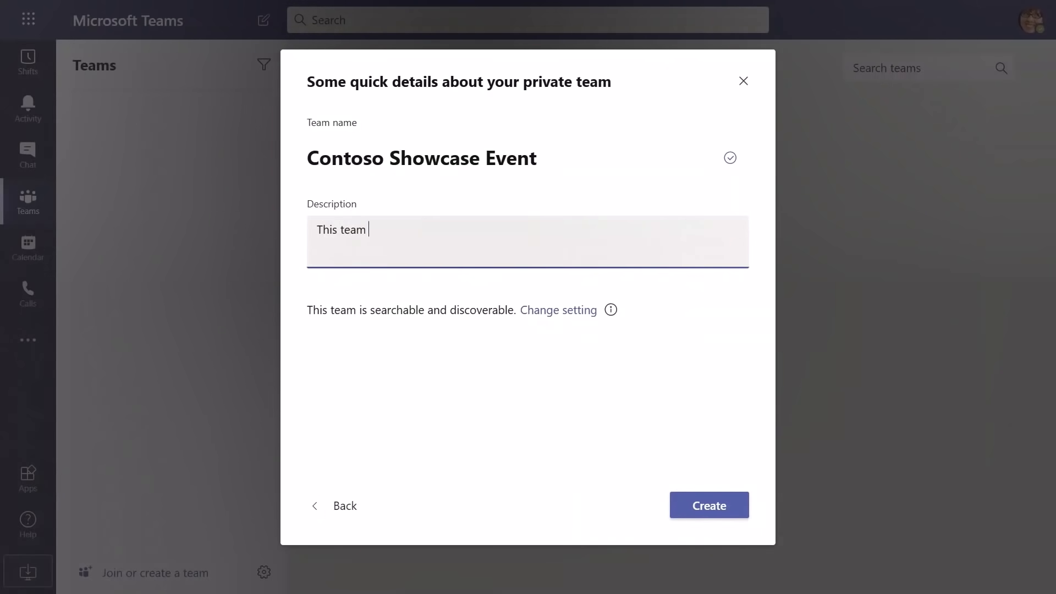
type("is for planning Contoso Showcase Event")
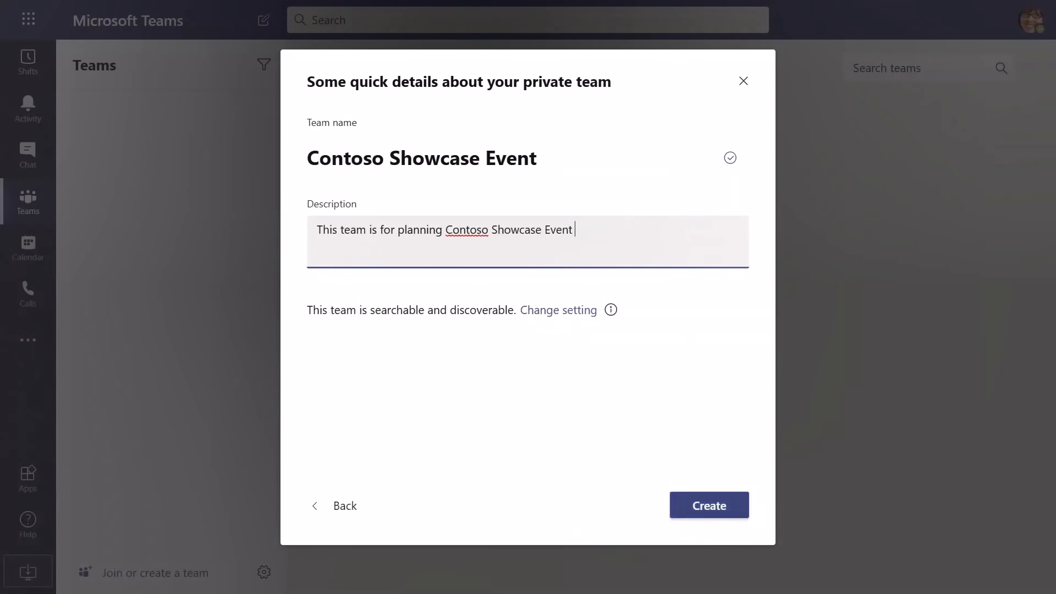
left_click(708, 505)
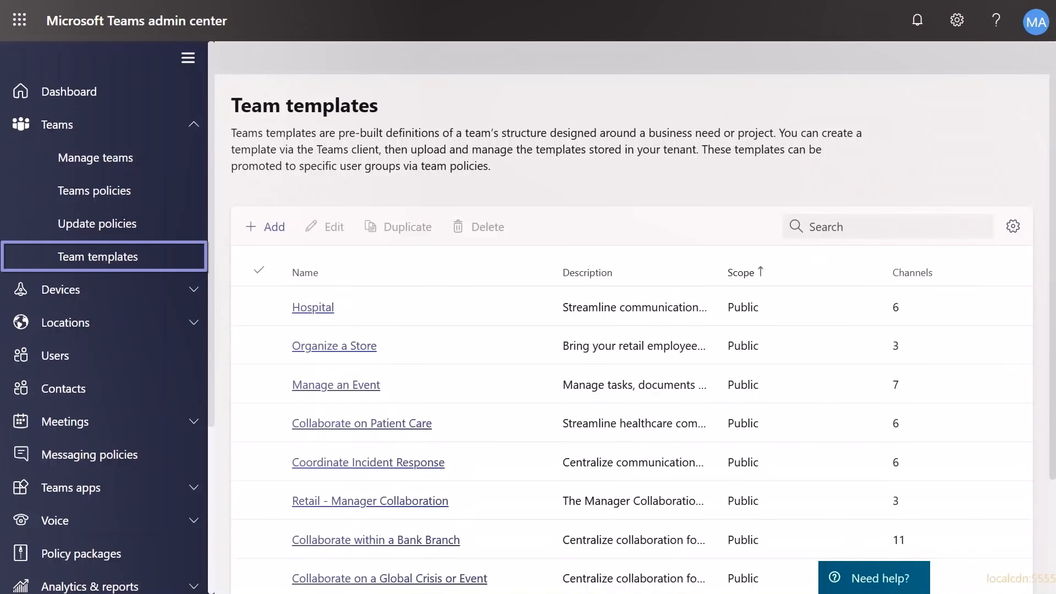
Start a new team template based on the Manage an Event template
left_click(264, 225)
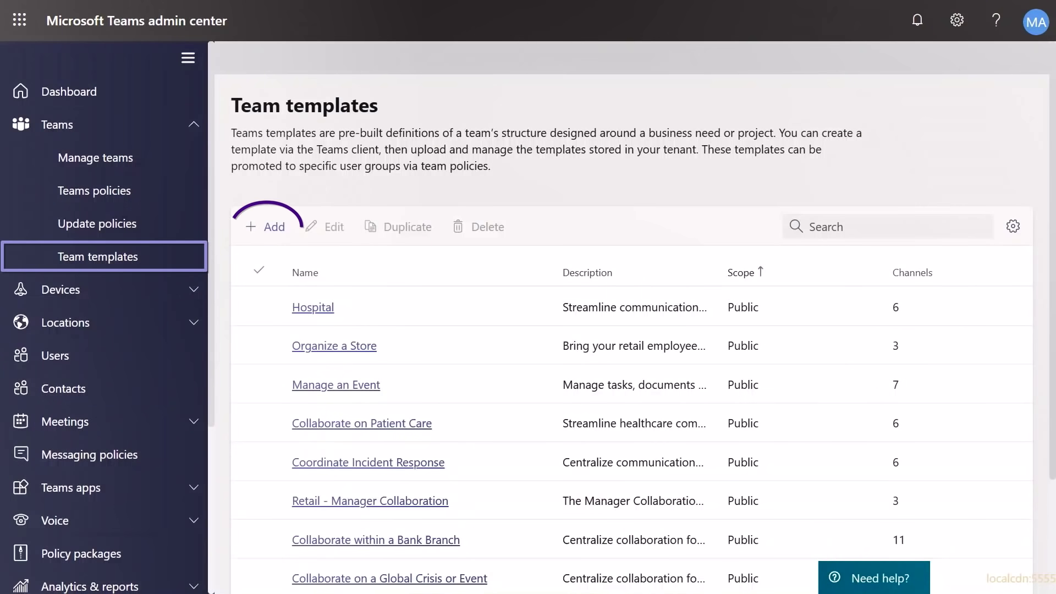
left_click(266, 225)
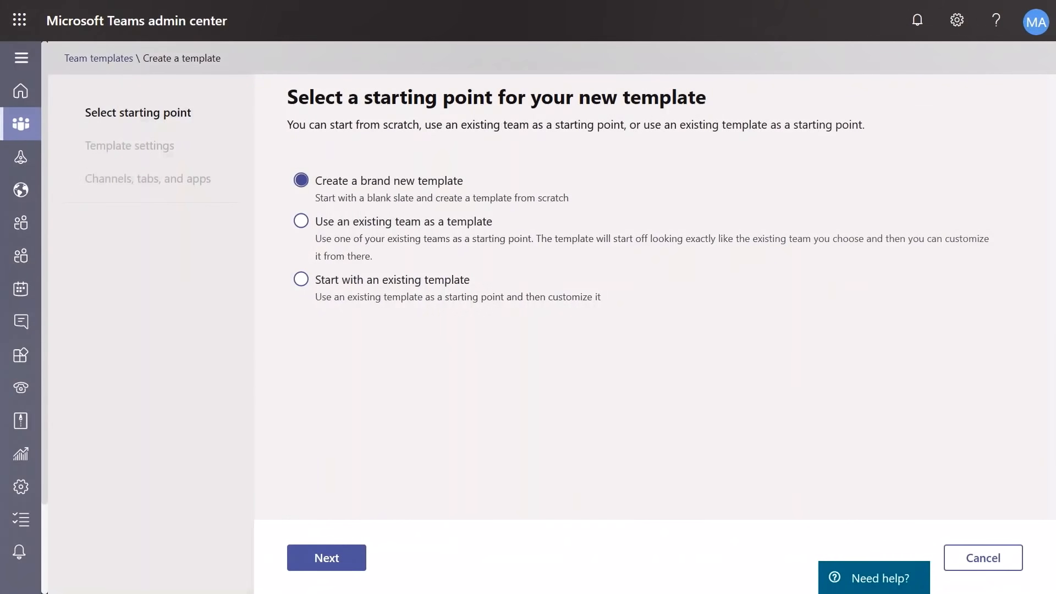
left_click(326, 557)
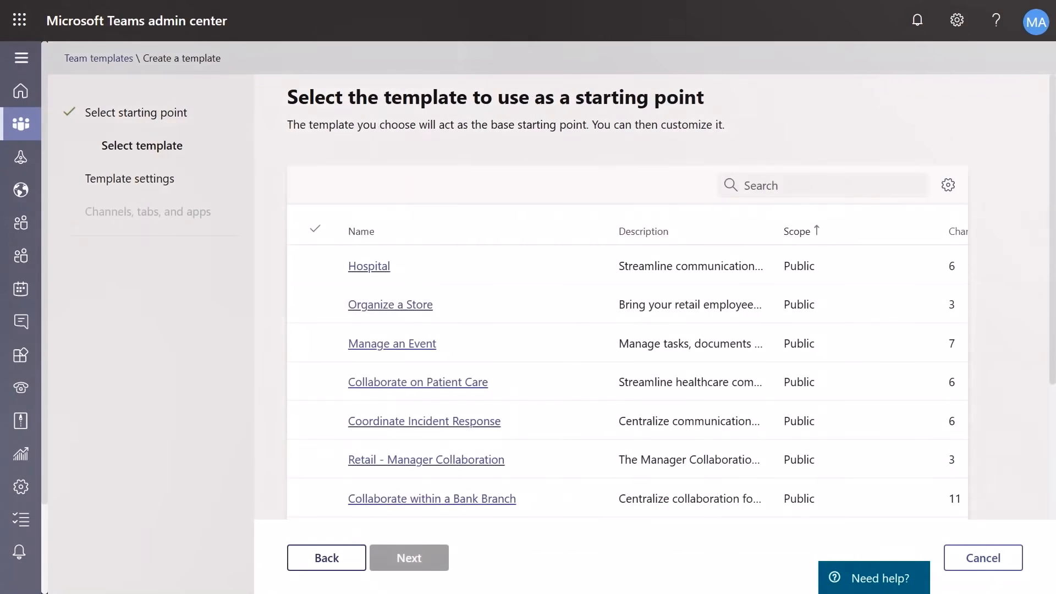
left_click(392, 344)
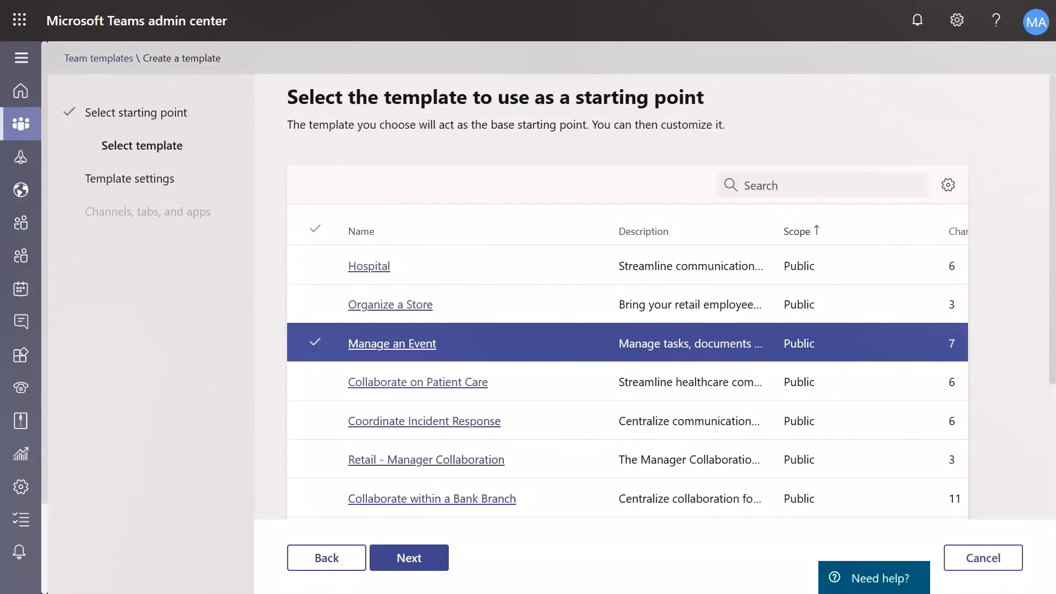
left_click(409, 558)
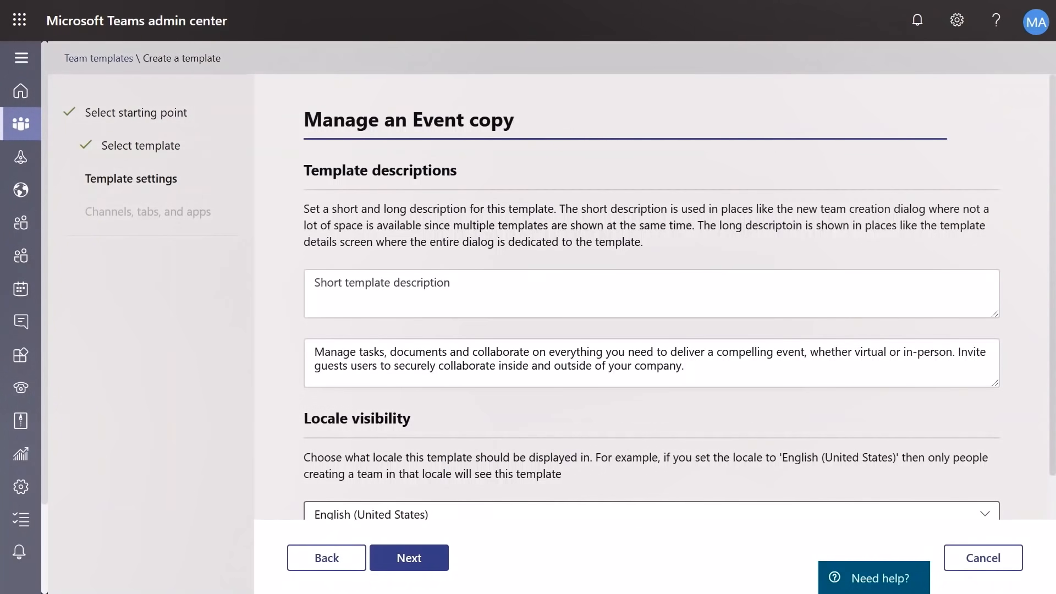
Name the template 'Contoso Event Management', described 'Use this team to collaborate across functions on a project'
type("Contos")
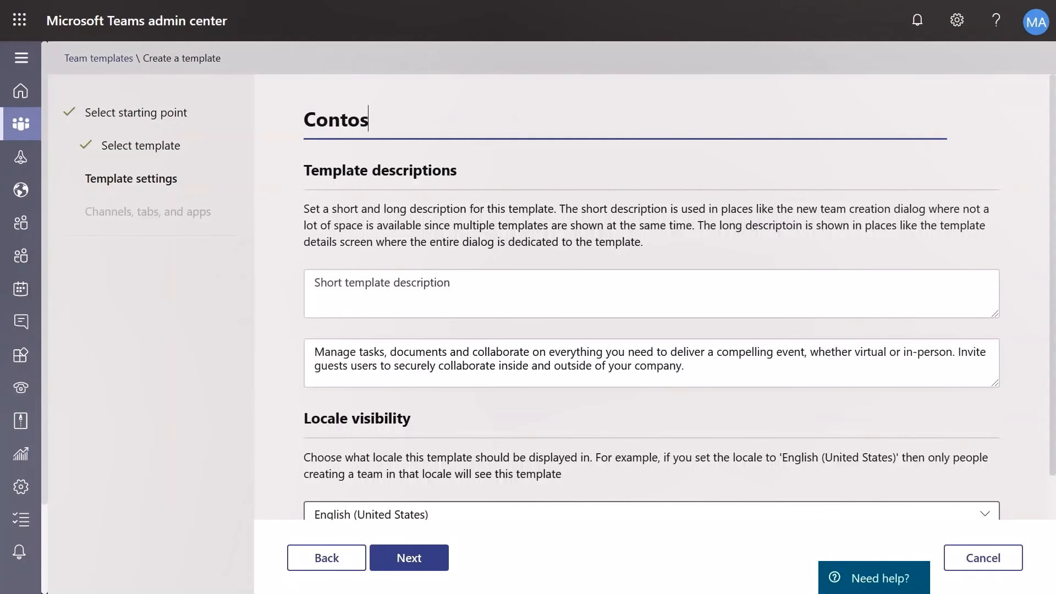
type("o Event M")
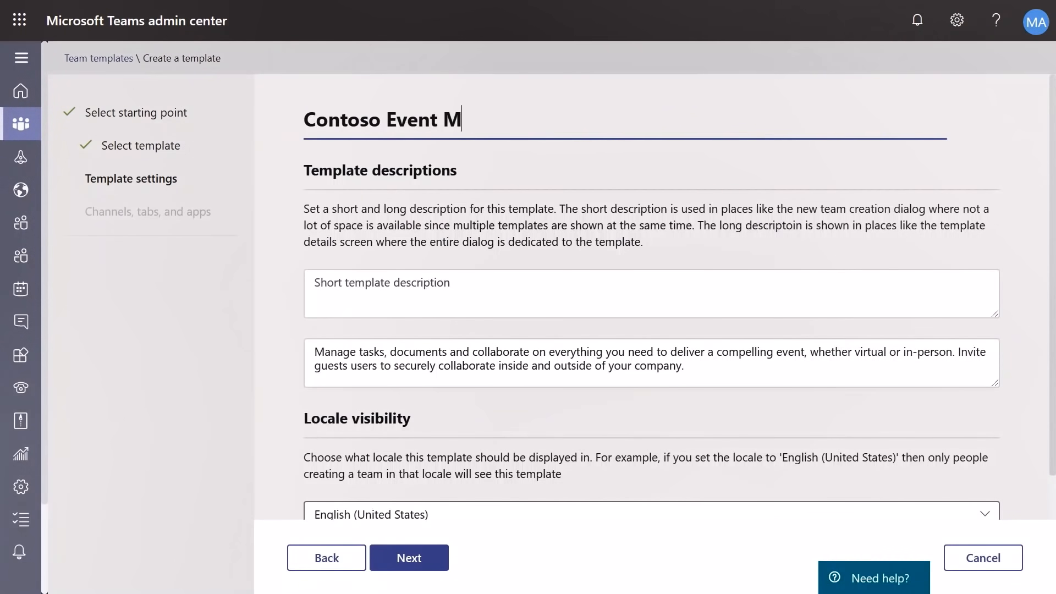
type("anagement")
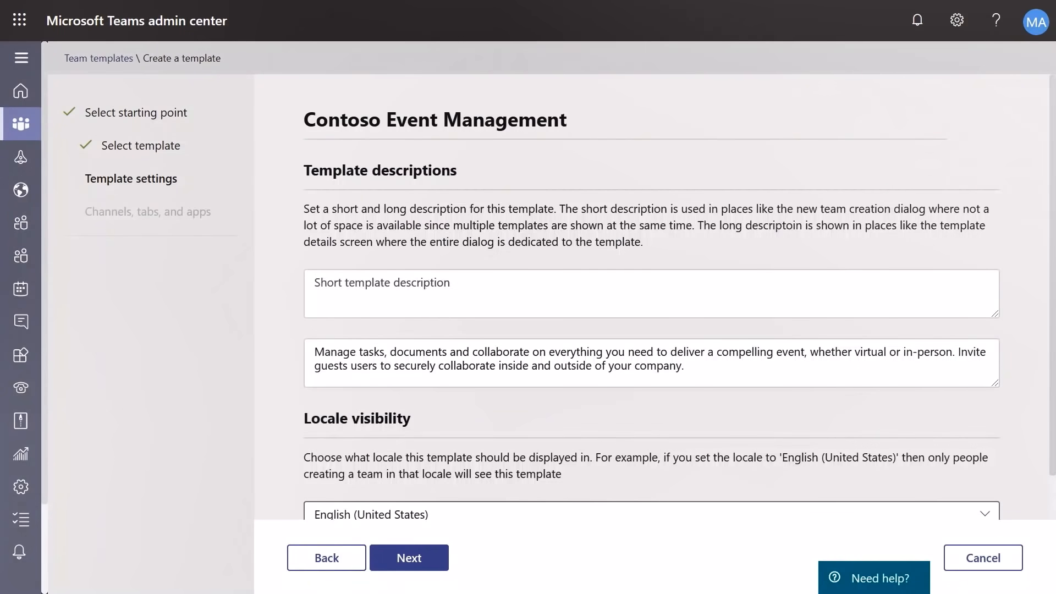
type("Use this team to collaborate across functions on a project")
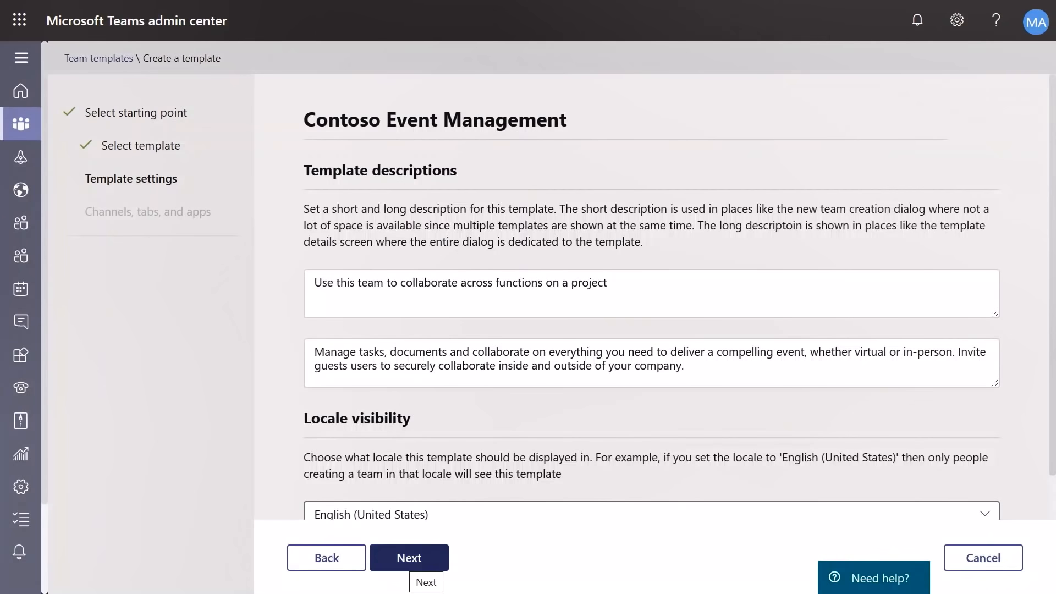
left_click(408, 558)
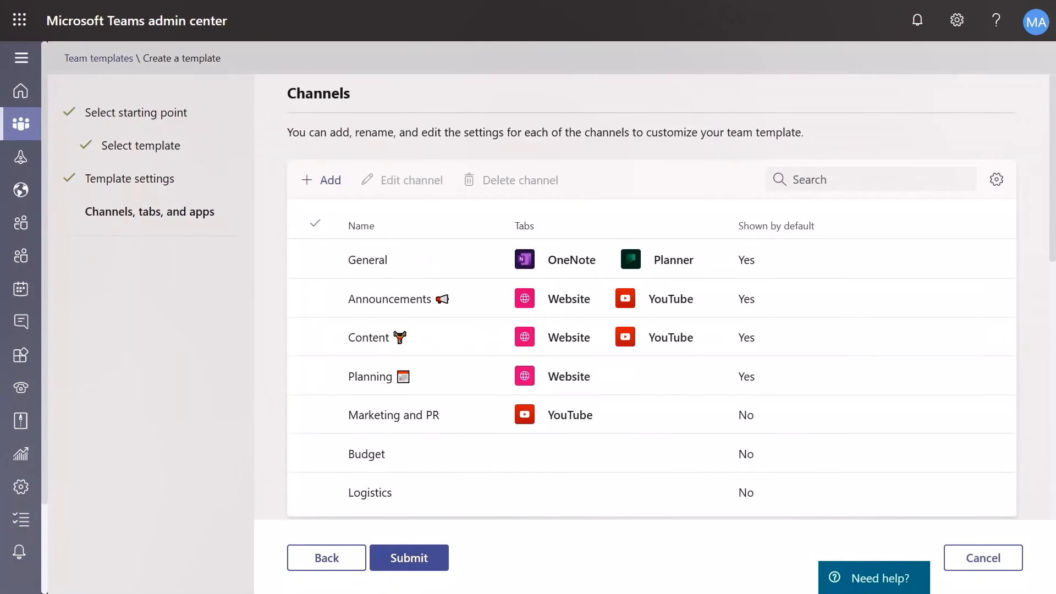
Add a 'Vendor Management' channel with an Excel tab named 'Vendors'
left_click(321, 180)
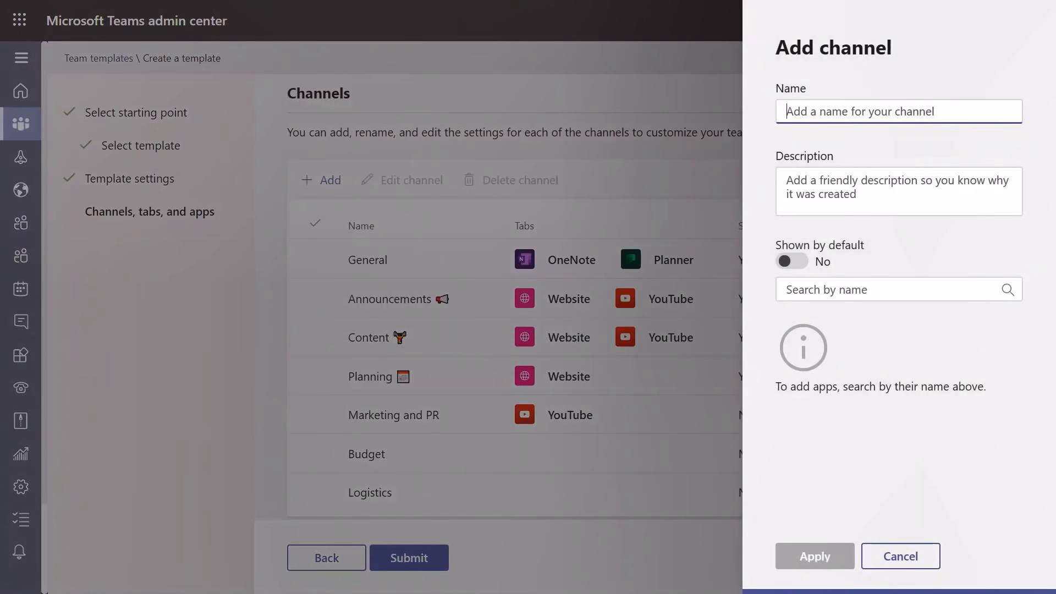
type("Vendor Management")
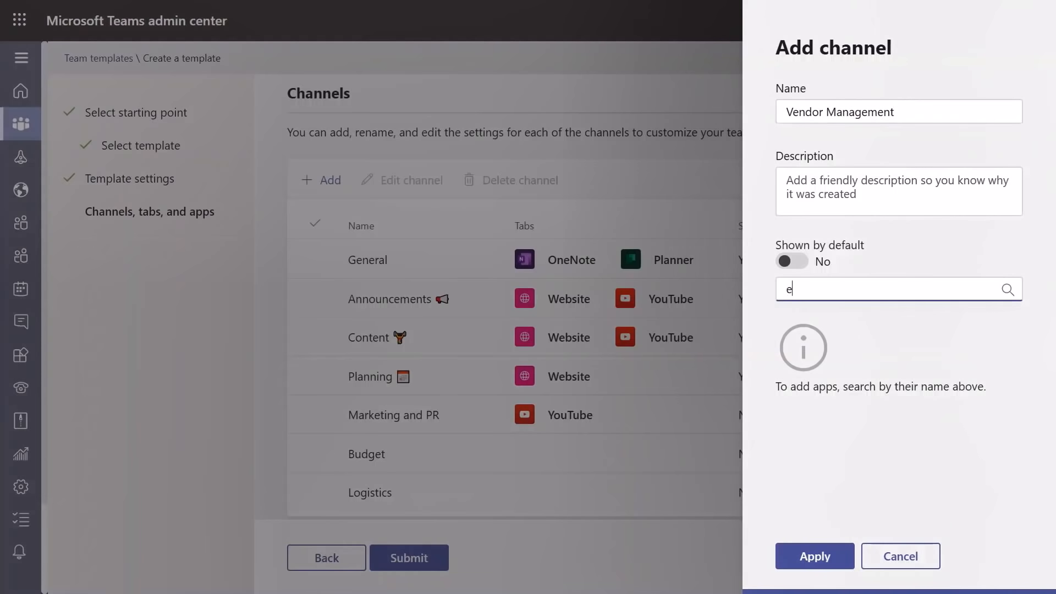
type("xcel")
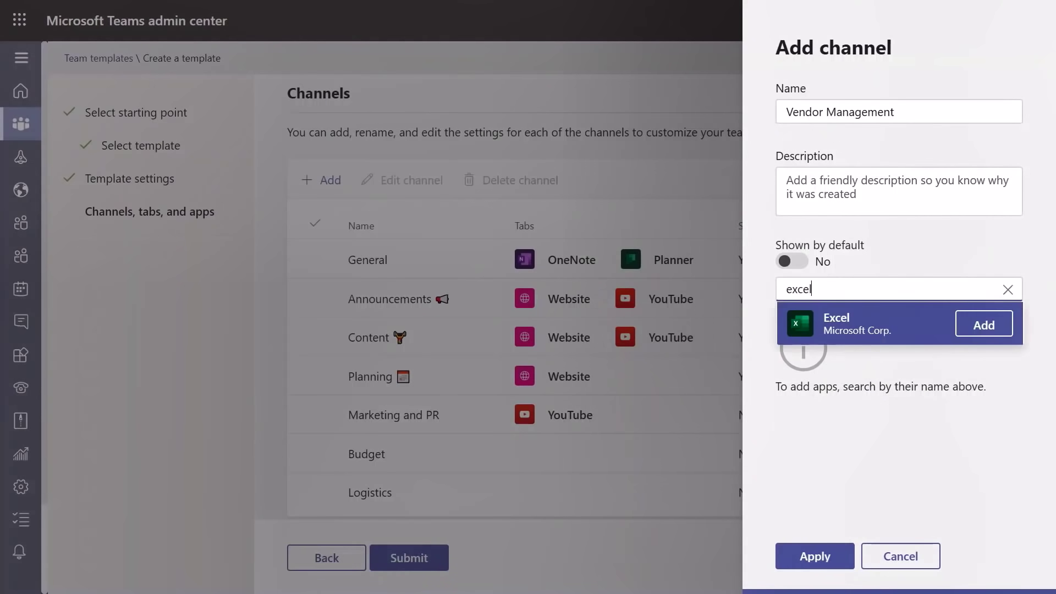
left_click(983, 324)
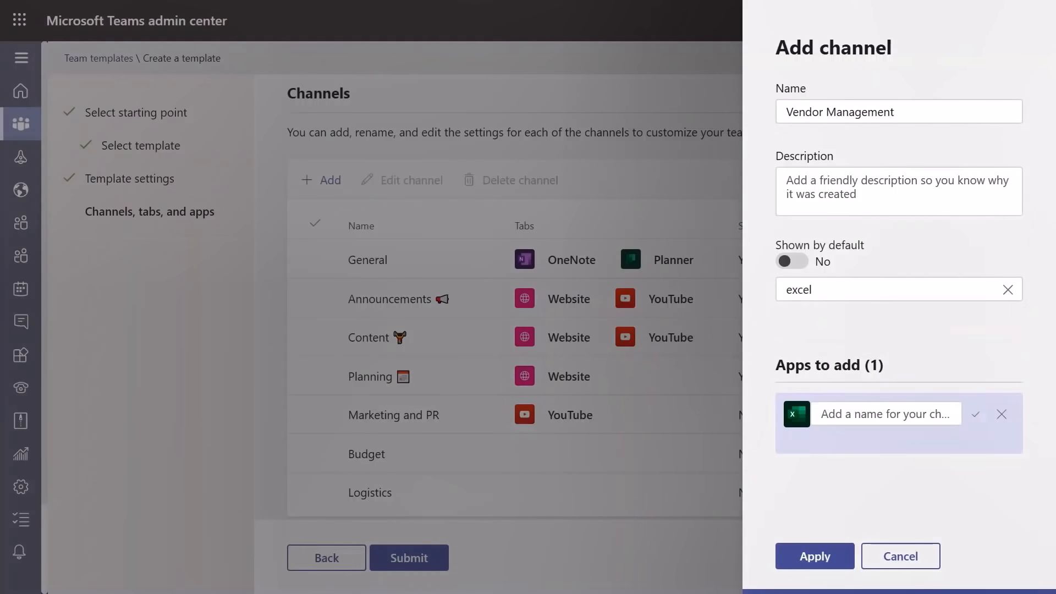
type("Vend")
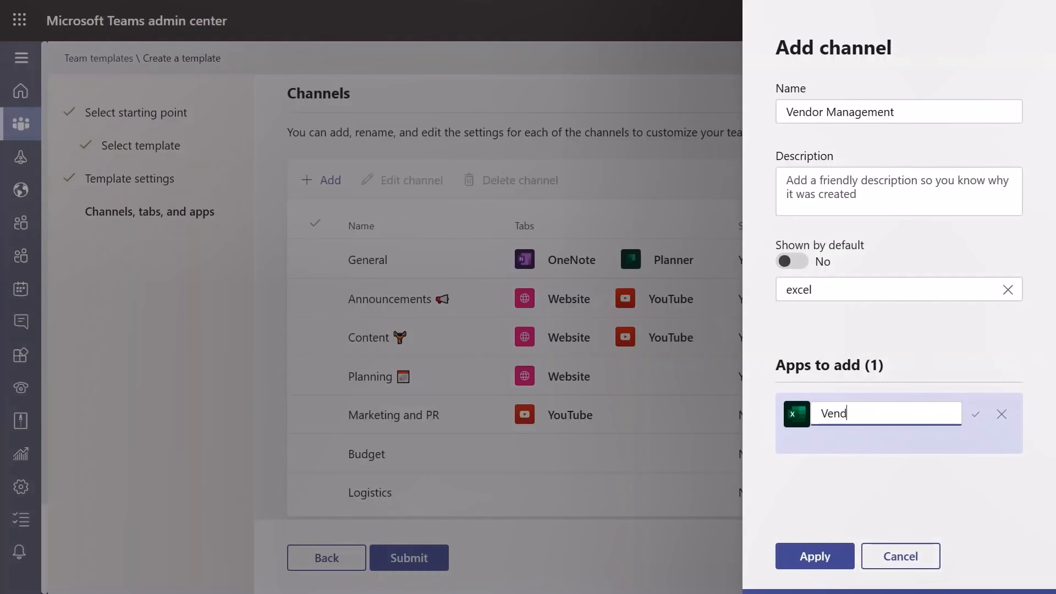
type("ors")
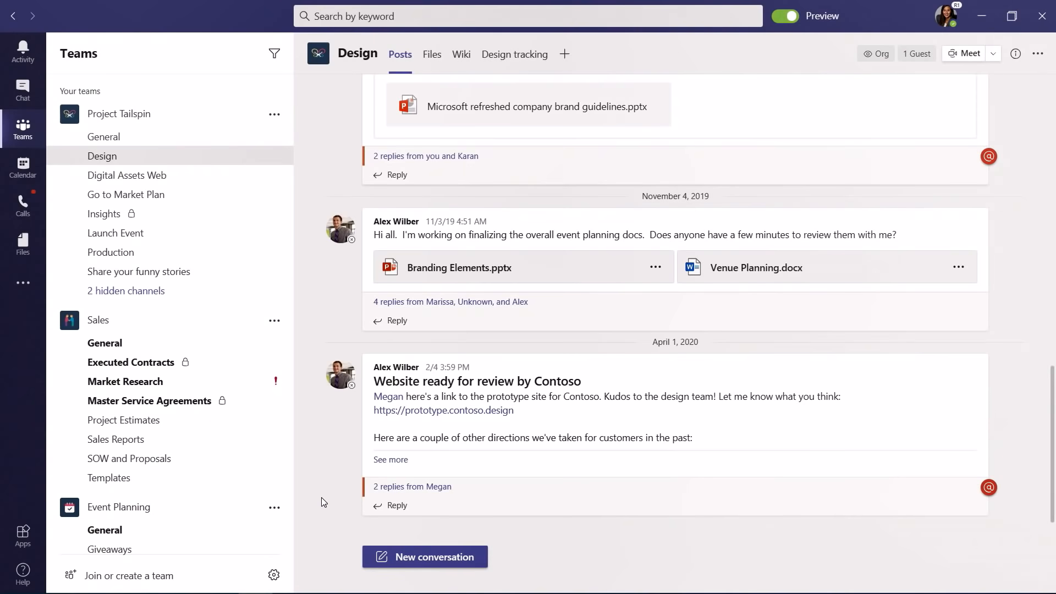
Use Ctrl+F to search the Design channel for 'guidelines'
key("ctrl+f")
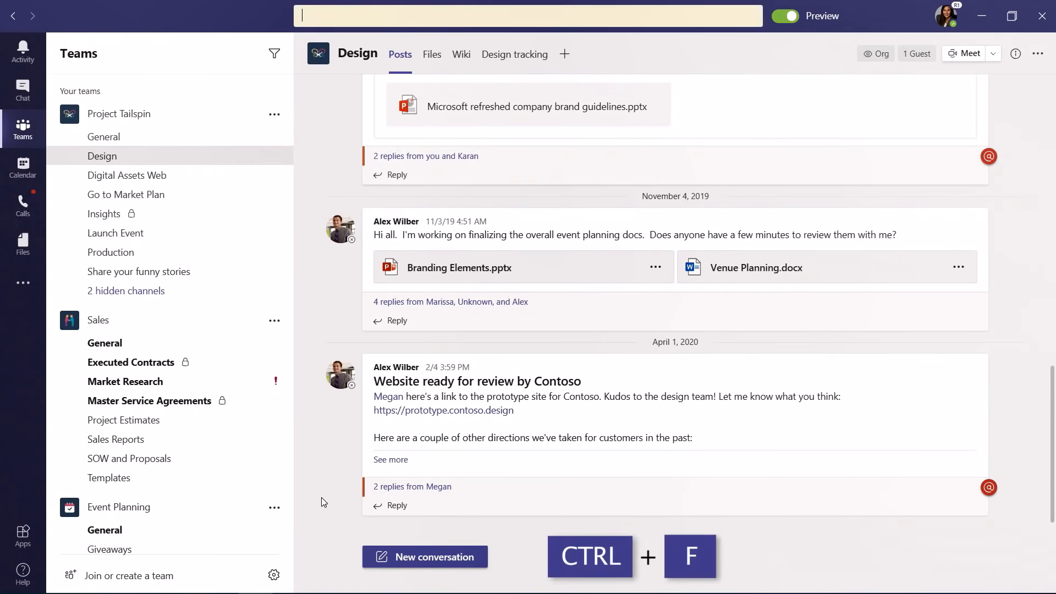
type("guidelines")
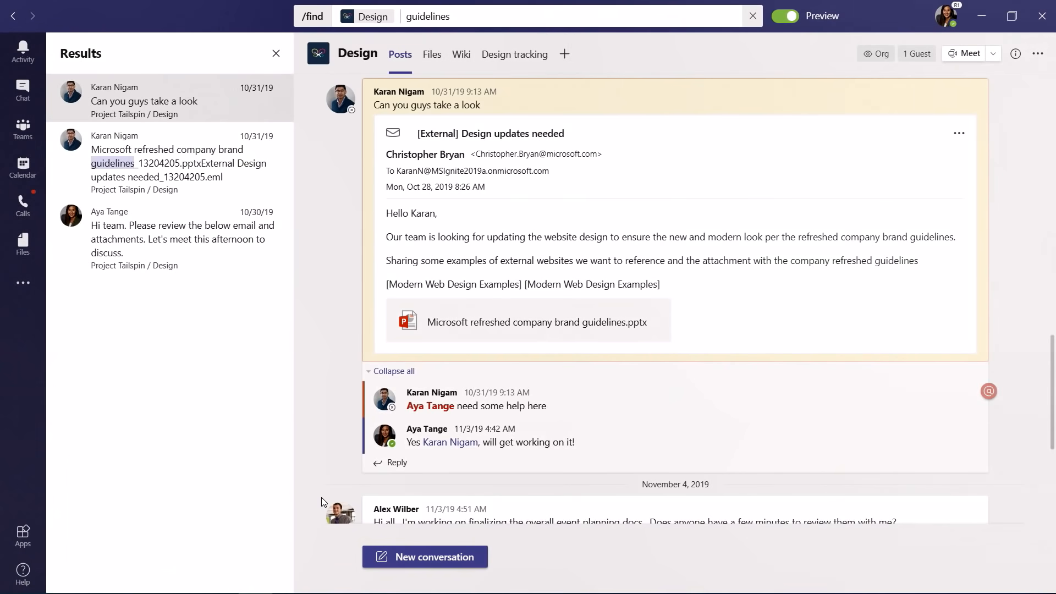
mouse_move(306, 506)
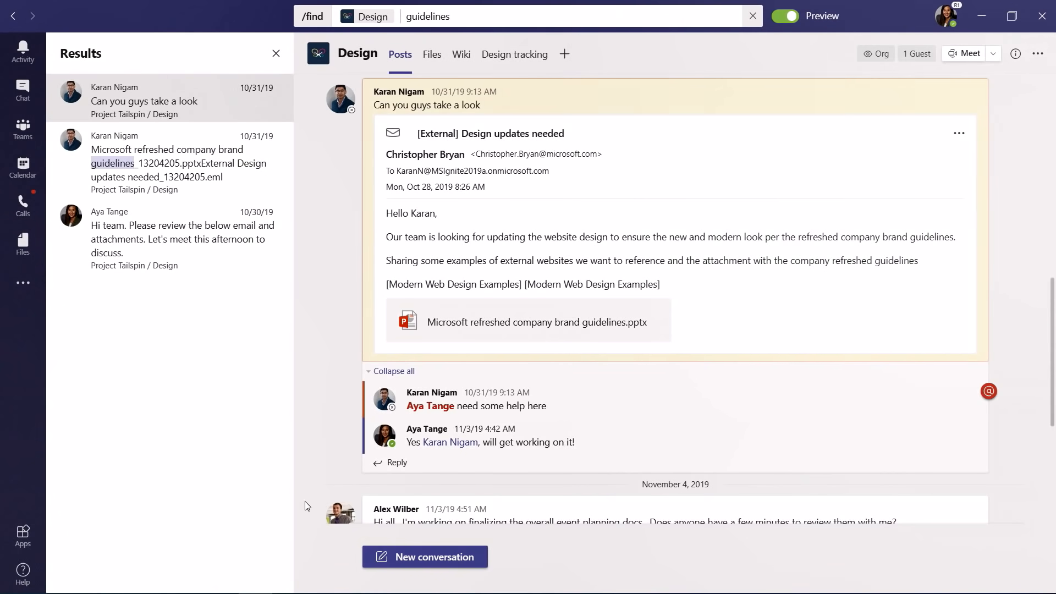
mouse_move(205, 169)
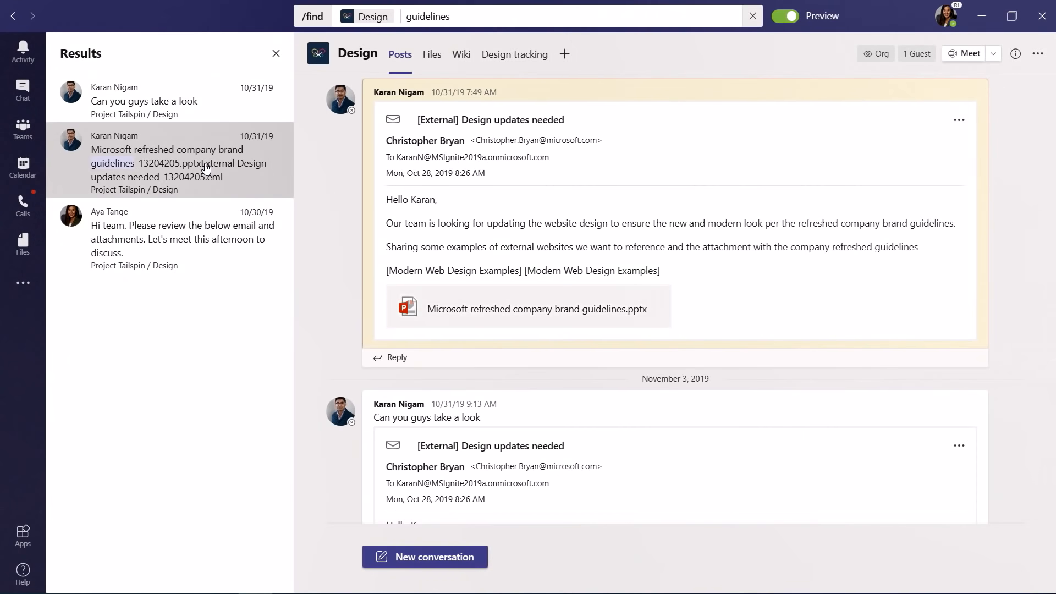
mouse_move(502, 283)
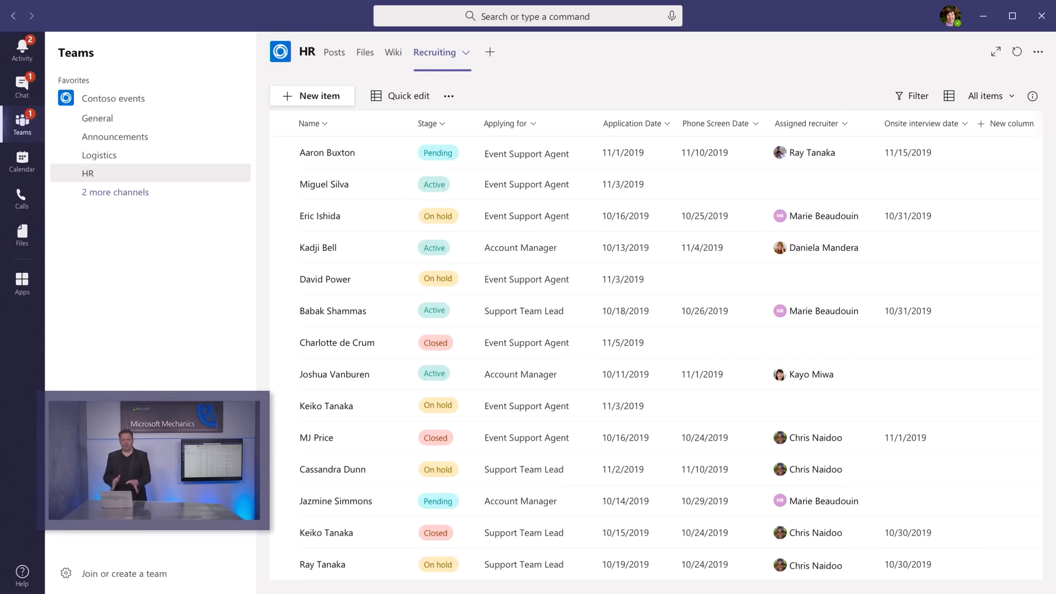
Select the Recruiting tab in the Contoso events HR channel to view job applicants
left_click(327, 153)
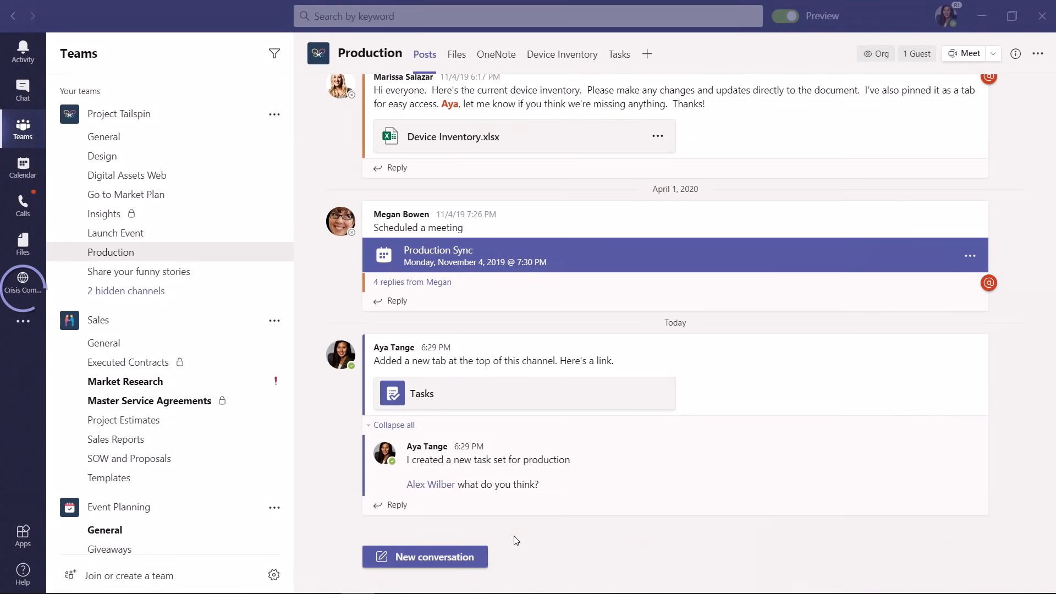
mouse_move(23, 354)
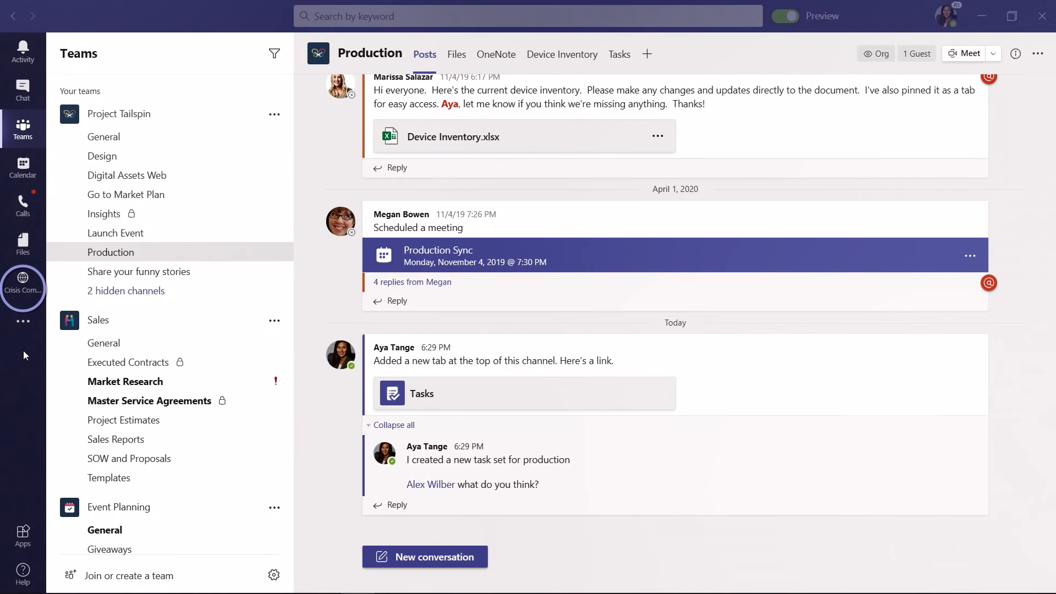
mouse_move(23, 322)
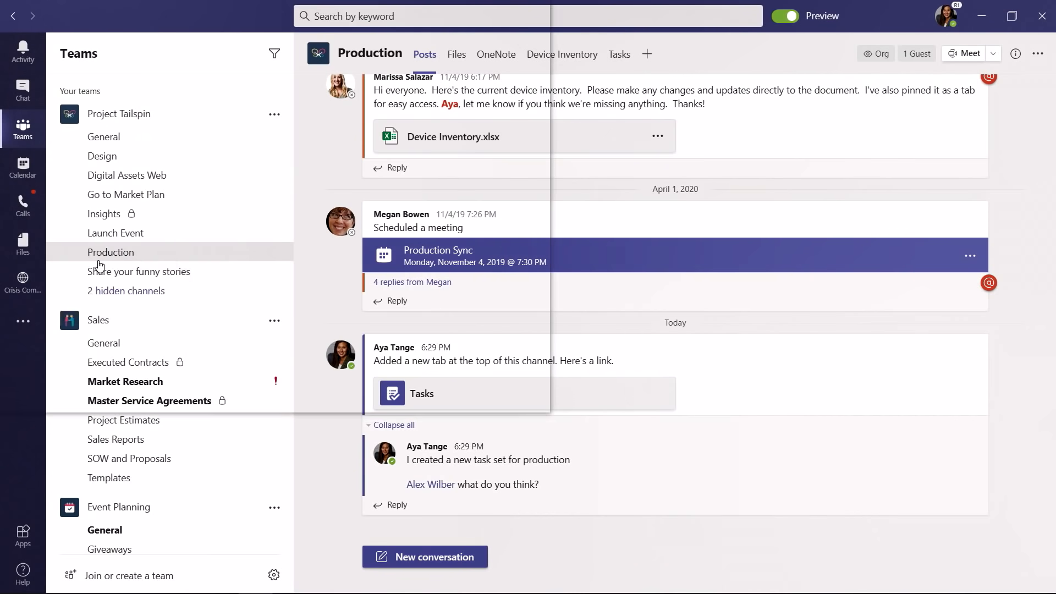
Pop the pinned app from the left app bar out into a new window
left_click(22, 276)
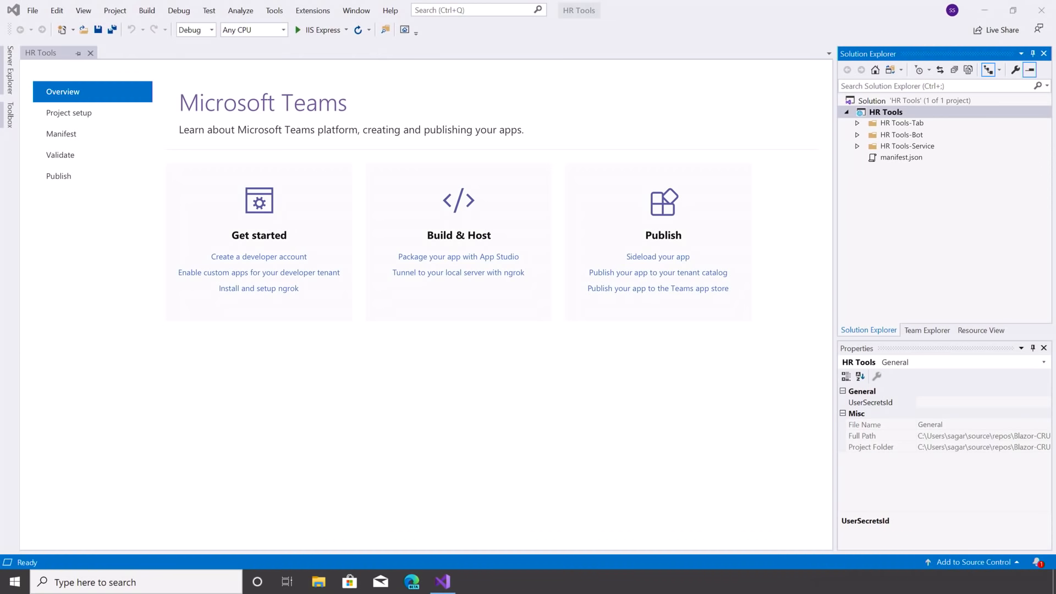
Step through the HR Tools toolkit's Project setup, Validate and Publish pages
left_click(69, 113)
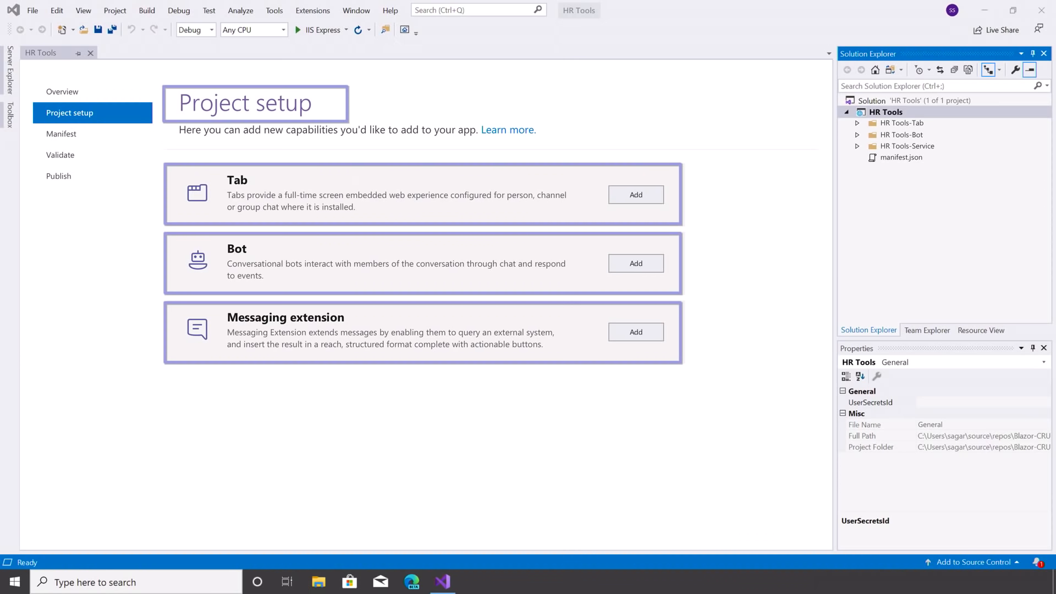
left_click(61, 155)
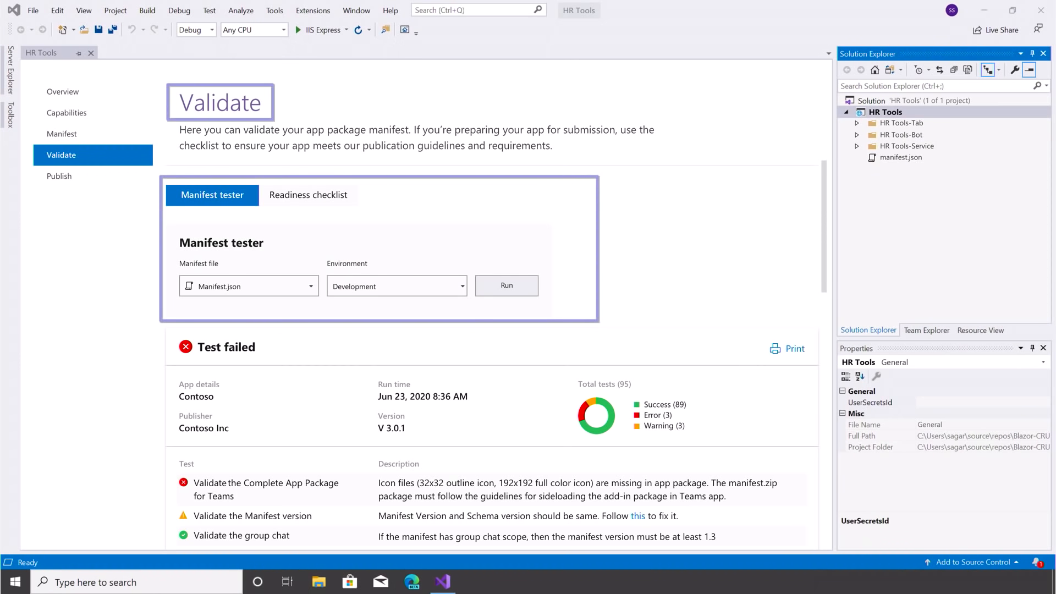
left_click(59, 176)
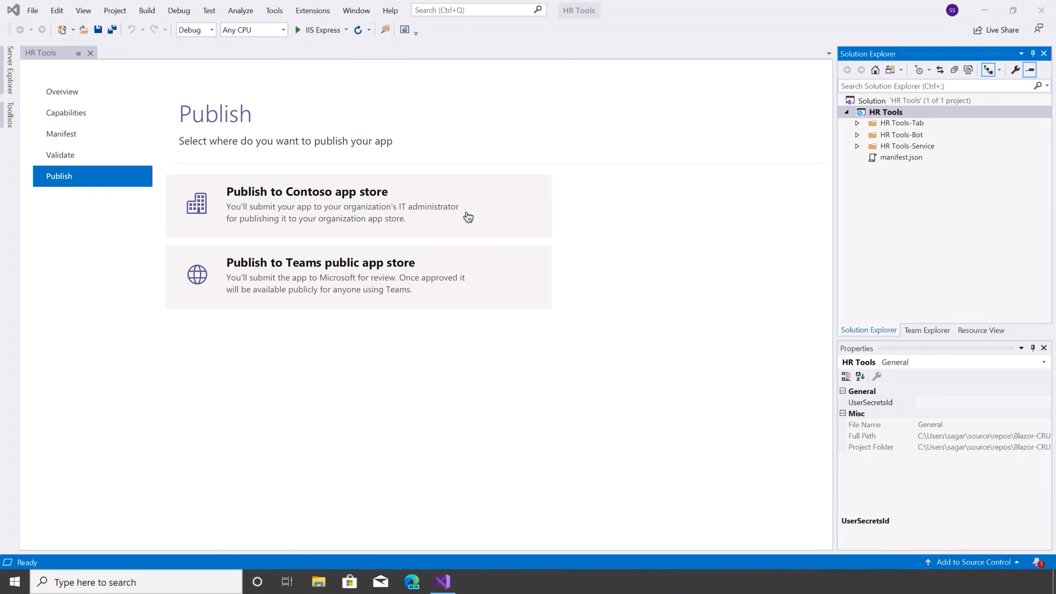
double_click(215, 114)
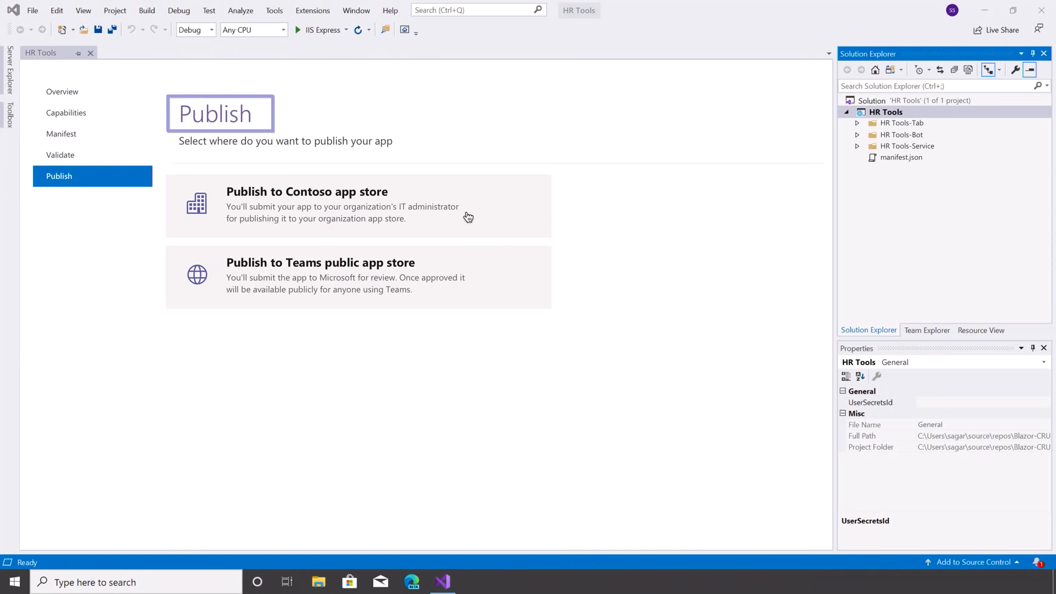